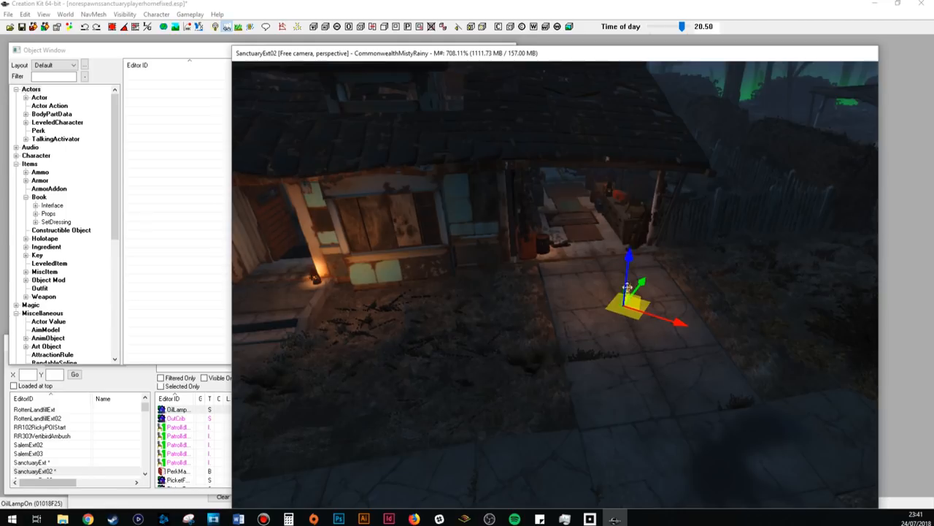
mouse_move(706, 241)
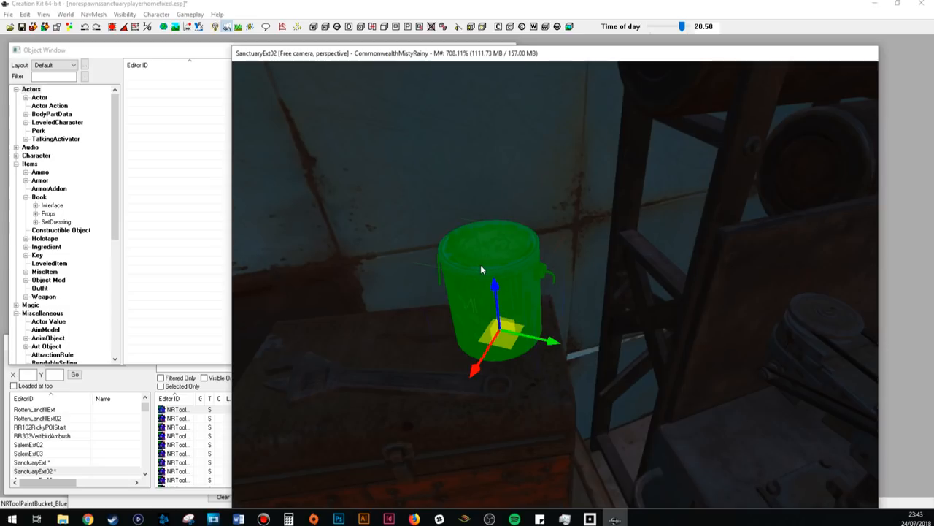
- Inspect the paint can's base object NR_ToolPaintBucket_Blue and return to its reference properties
double_click(482, 270)
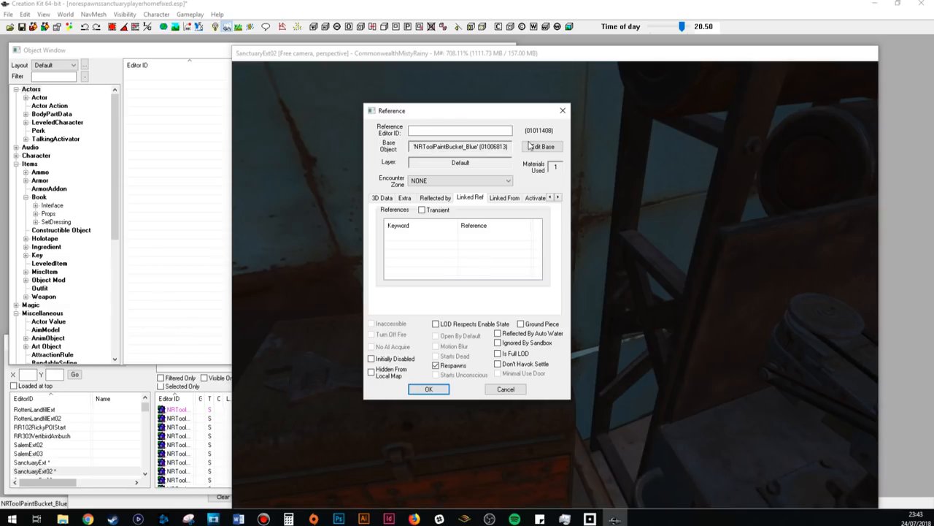
left_click(543, 146)
type("NR_ToolPaintBucket_Blue")
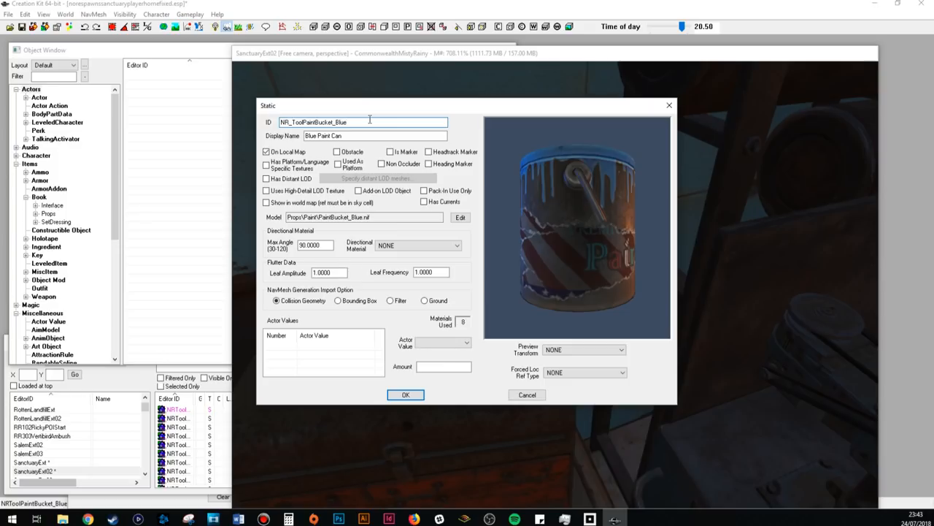
mouse_move(360, 133)
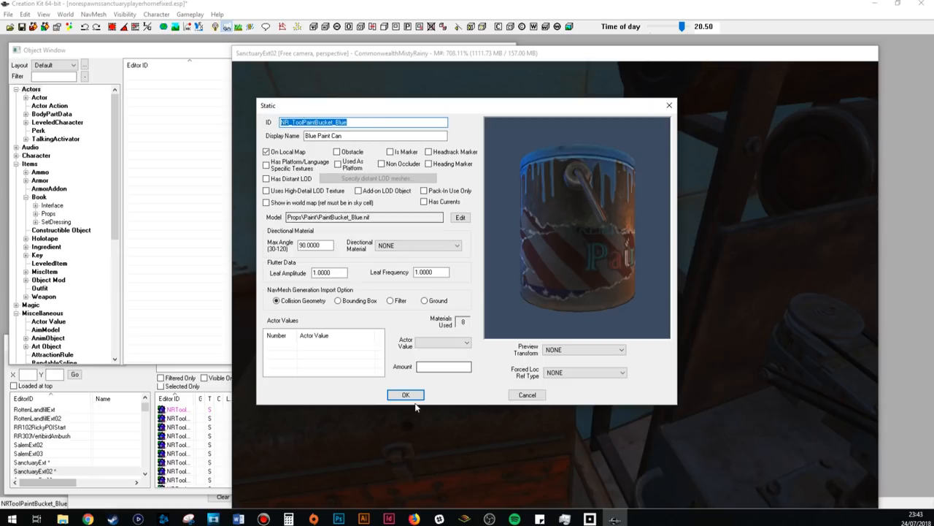
left_click(405, 394)
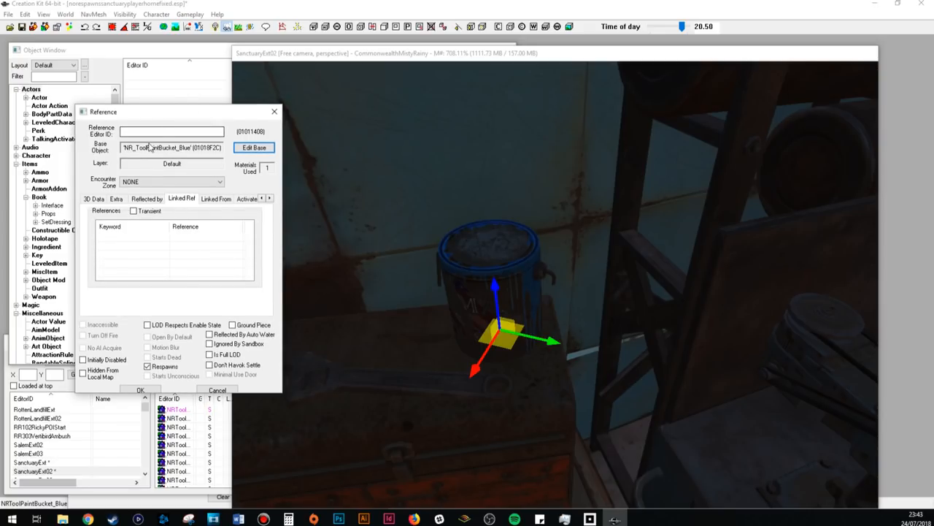
- Create a new empty FormList from the Object Window's FormList category
left_click_drag(103, 110, 324, 120)
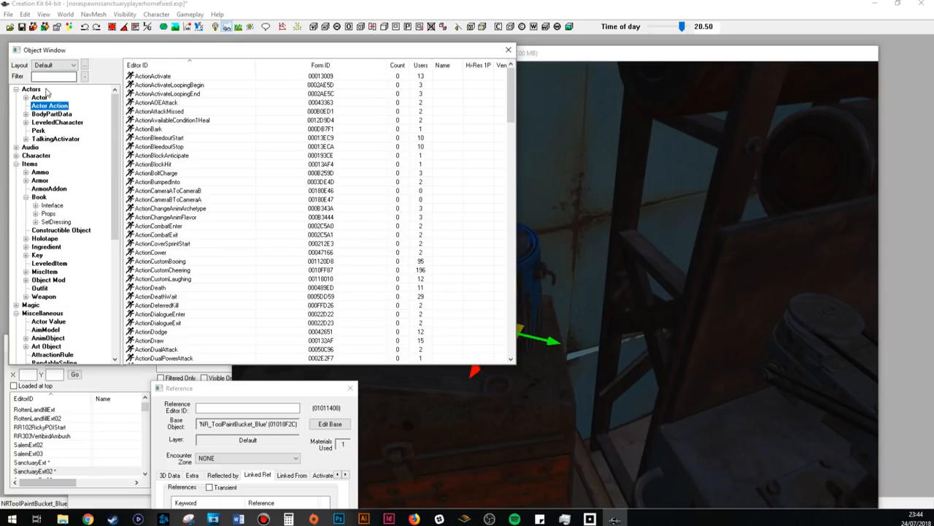
scroll("down", 3)
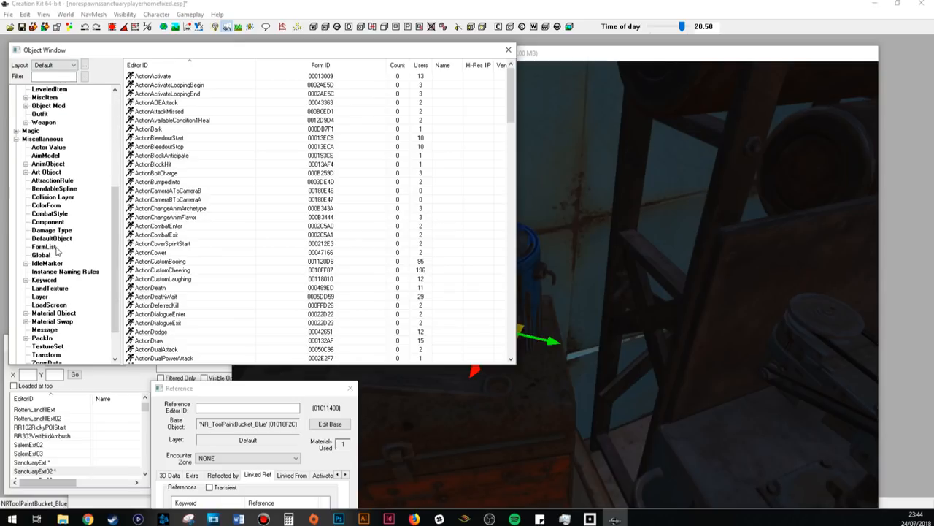
left_click(44, 245)
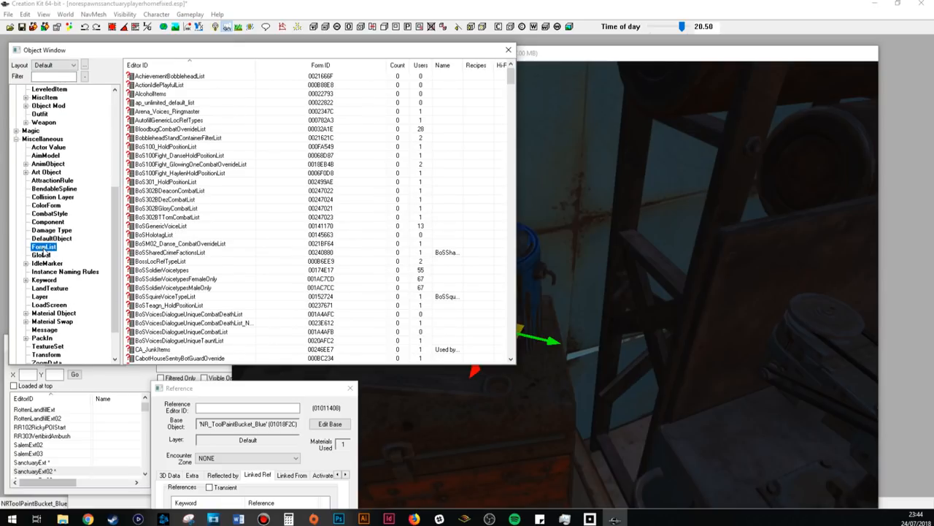
mouse_move(246, 178)
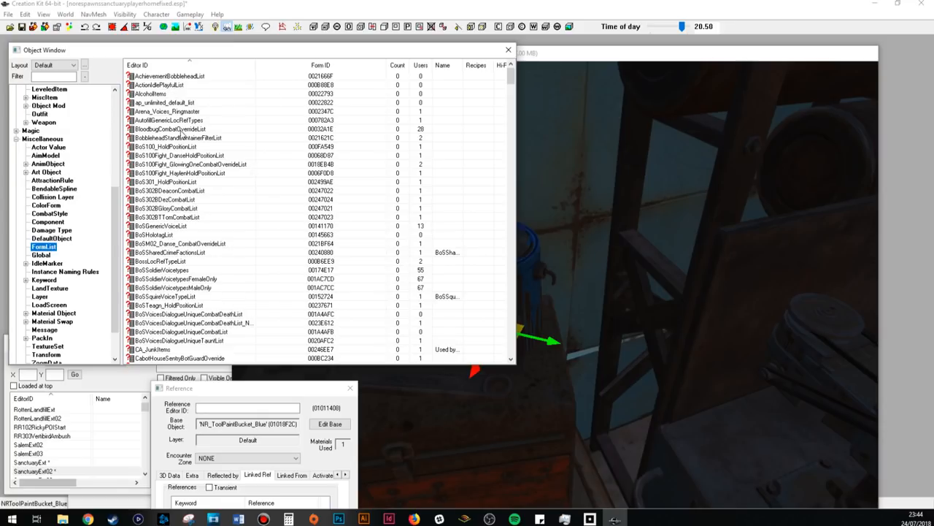
right_click(168, 129)
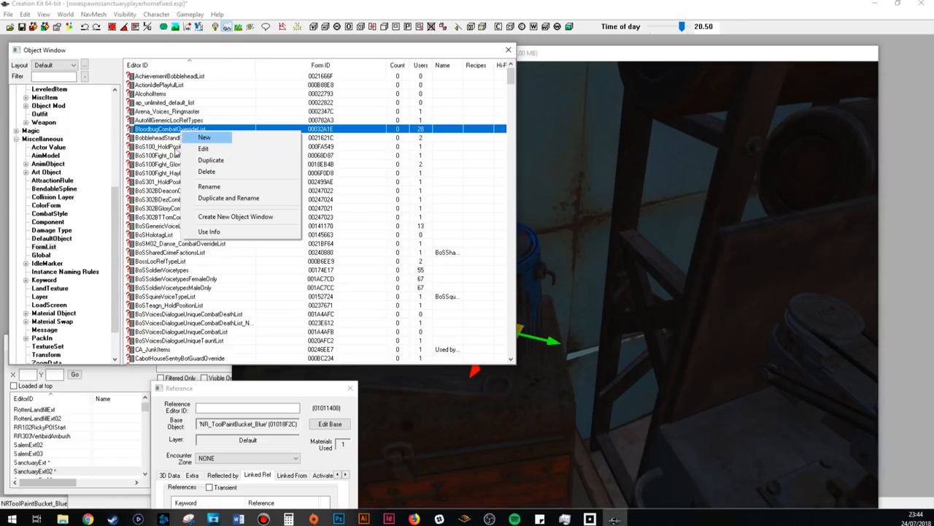
mouse_move(204, 138)
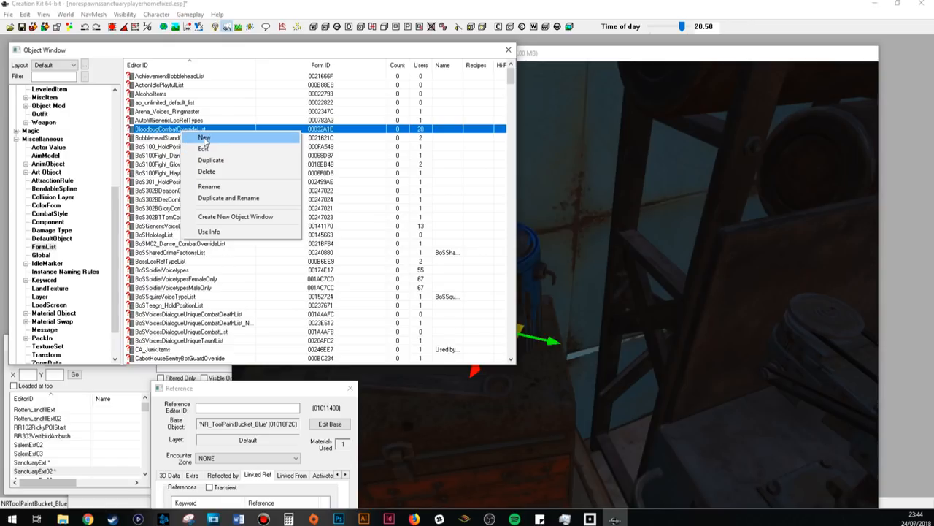
left_click(204, 137)
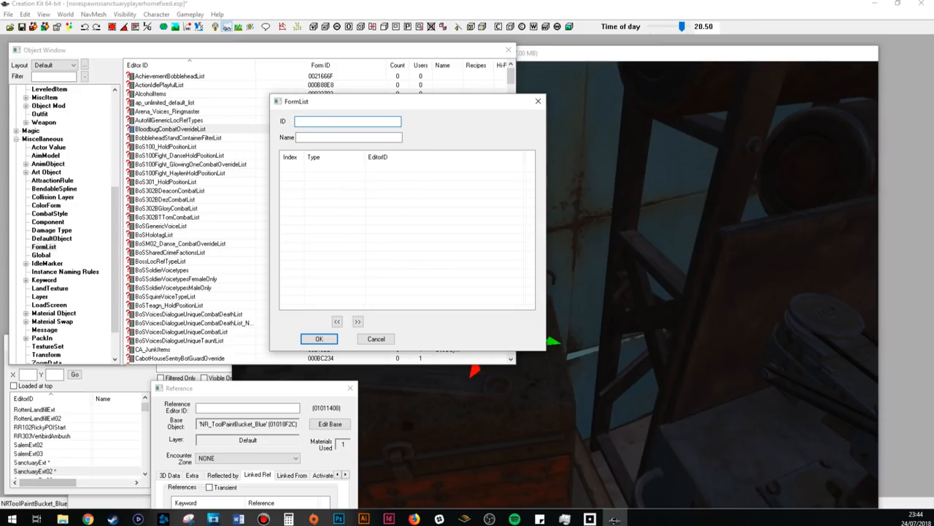
- Name the form list nr_scrap_NR_ToolPaintBucket_Blue and filter for PaintBucket_Blue to add the static
type("nr_scrap")
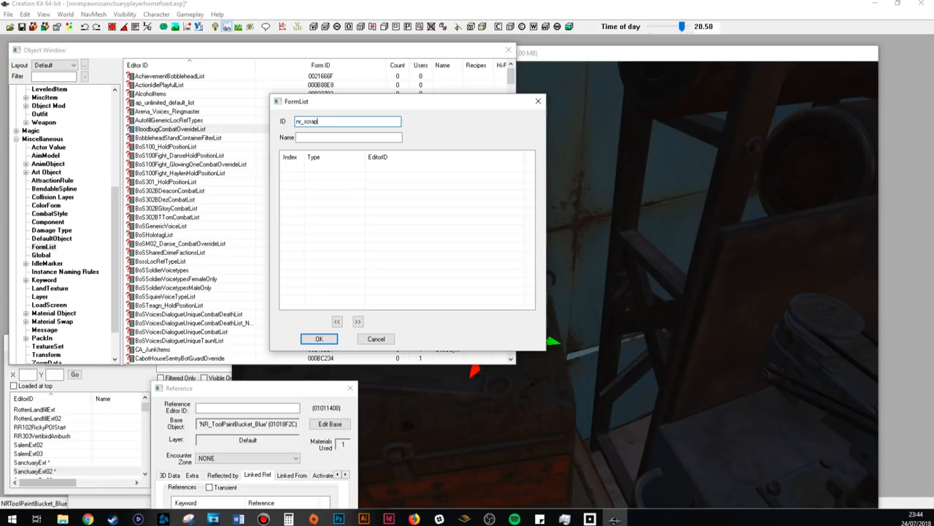
type("_NR_ToolPaintBucket_Blue")
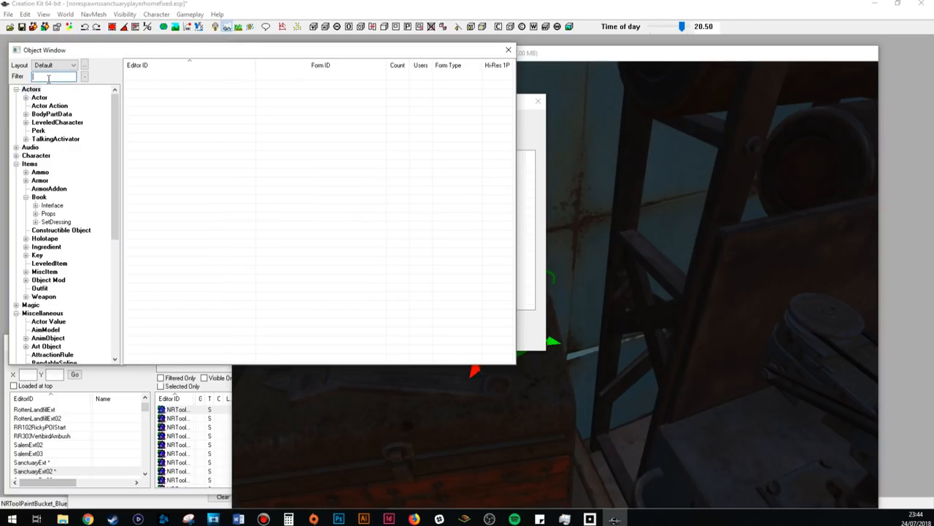
type("PaintBucket_Blue")
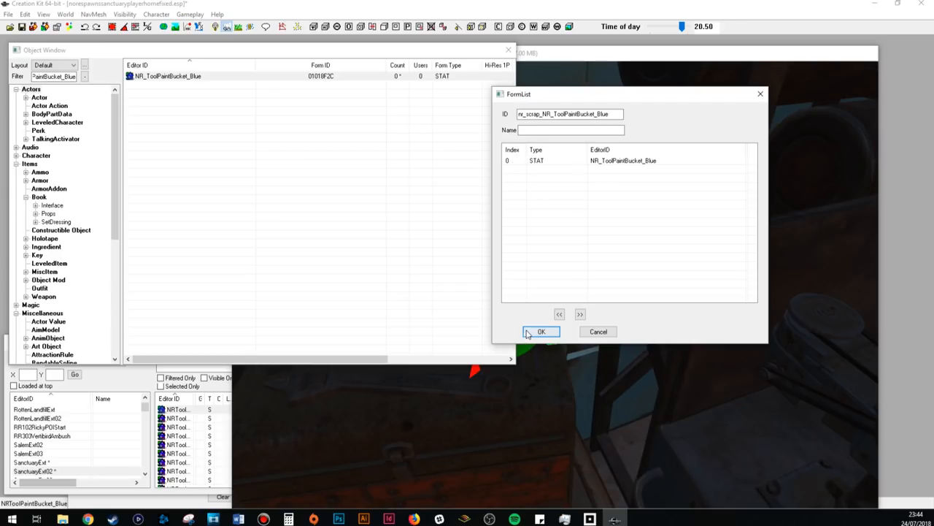
- Save the scrap form list and start a new constructible object recipe
left_click(542, 329)
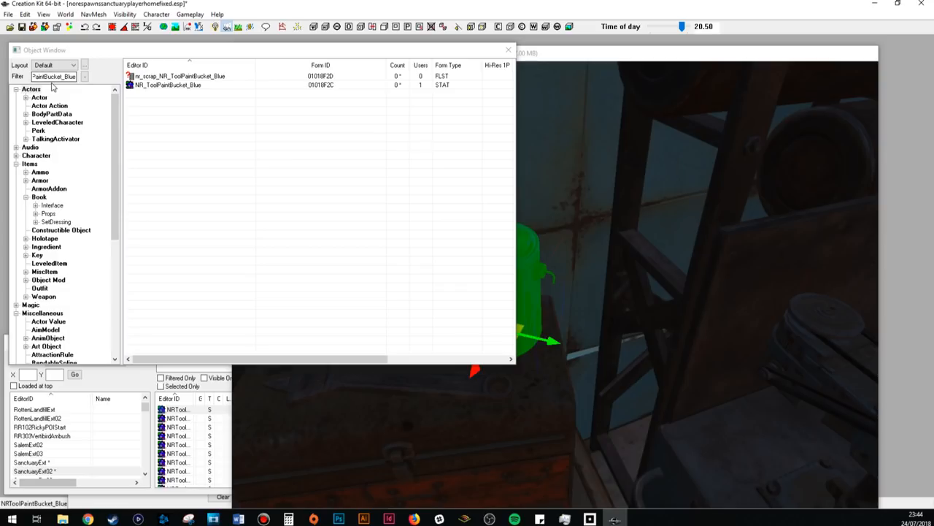
left_click(61, 77)
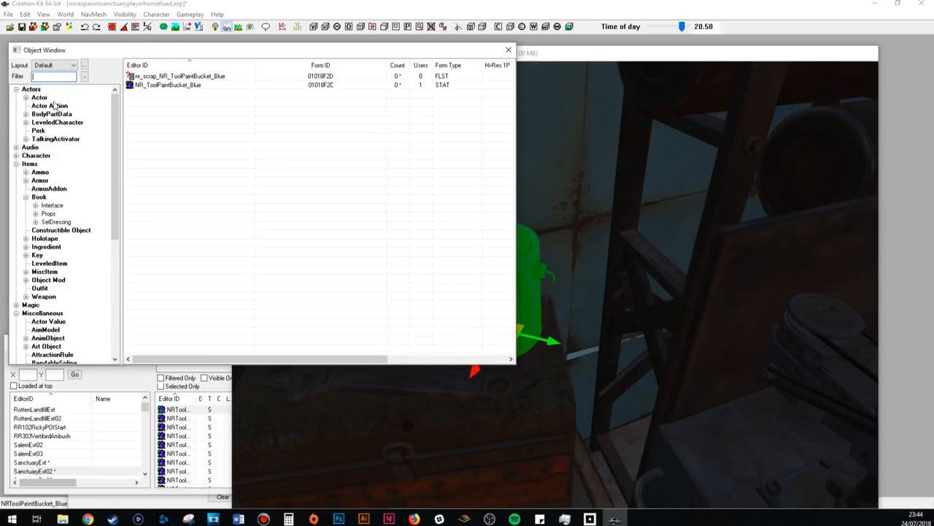
left_click(32, 88)
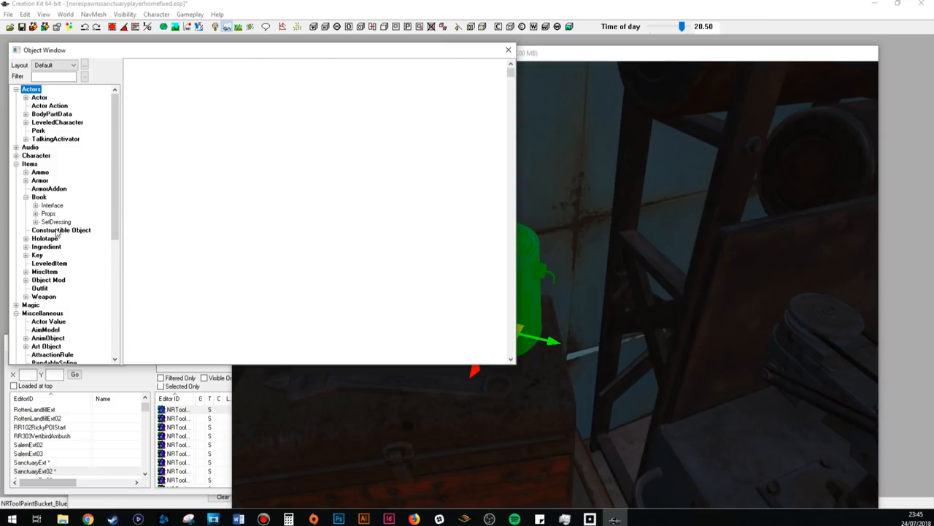
left_click(64, 229)
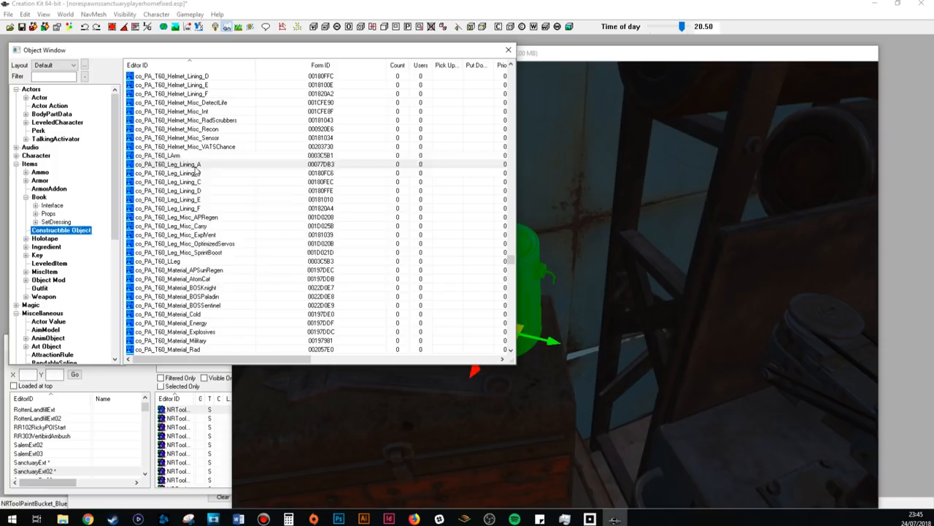
left_click(183, 164)
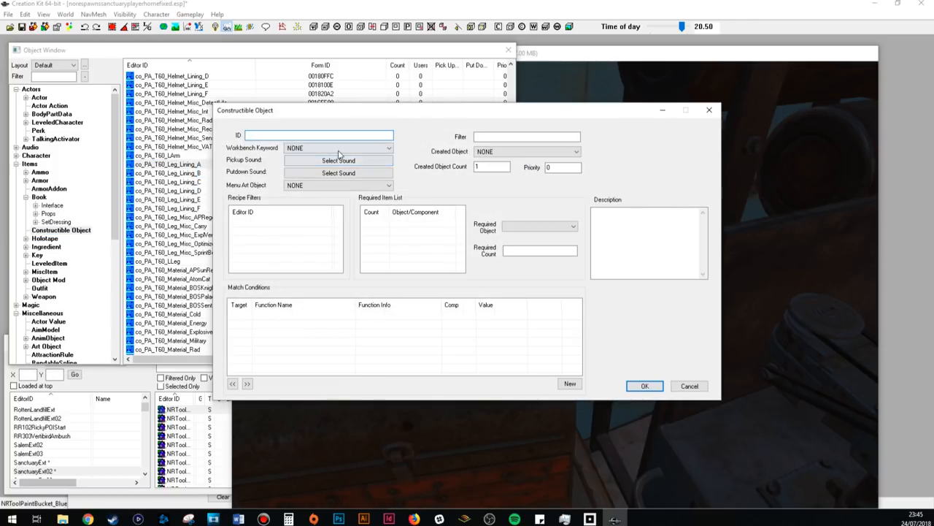
- Give the recipe the ID nr_co_NR_ToolPaintBucket_Blue and confirm it
left_click(320, 135)
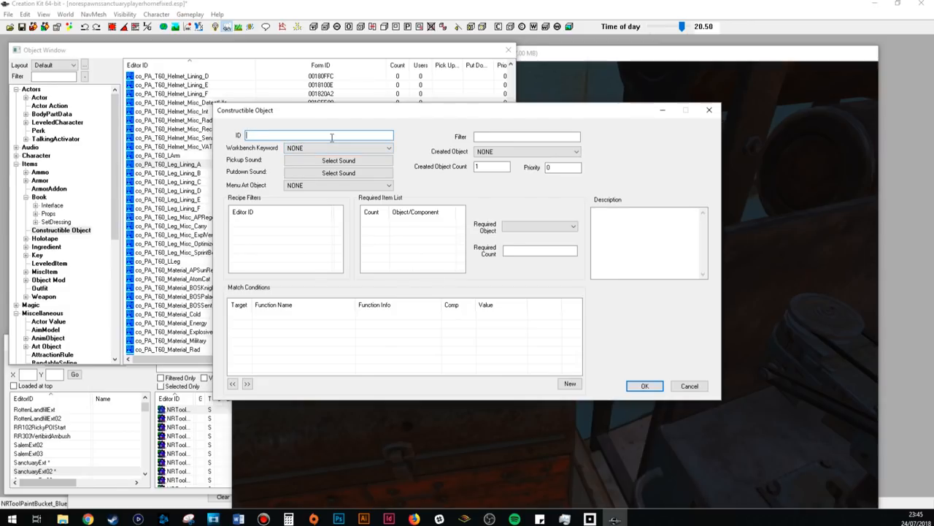
type("co_")
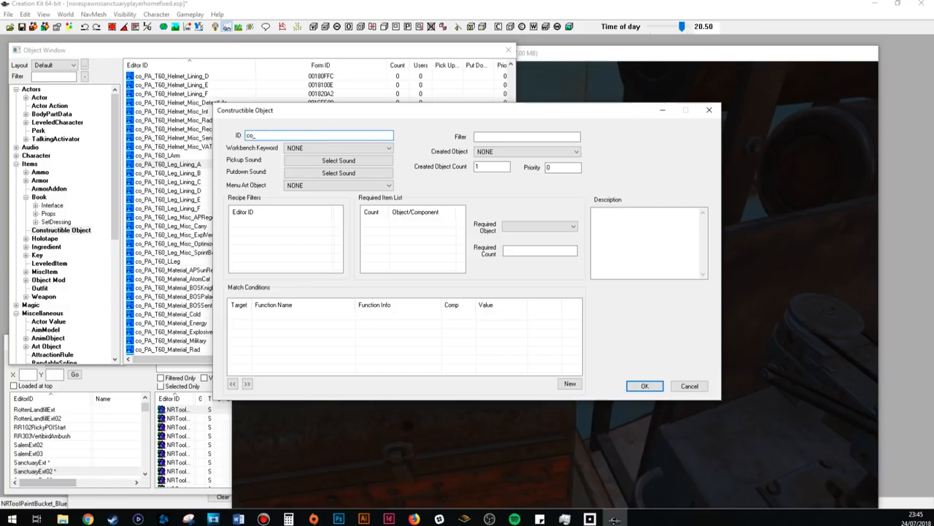
type("n")
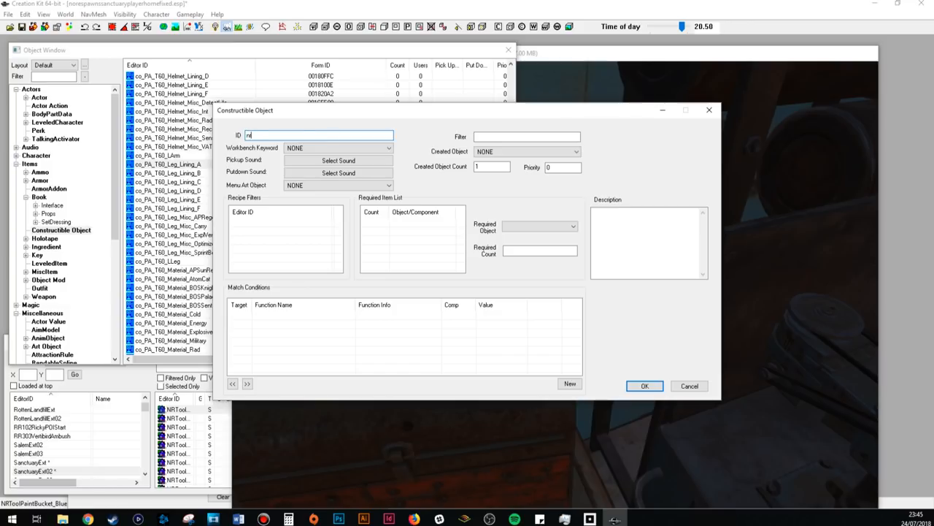
type("r_co_")
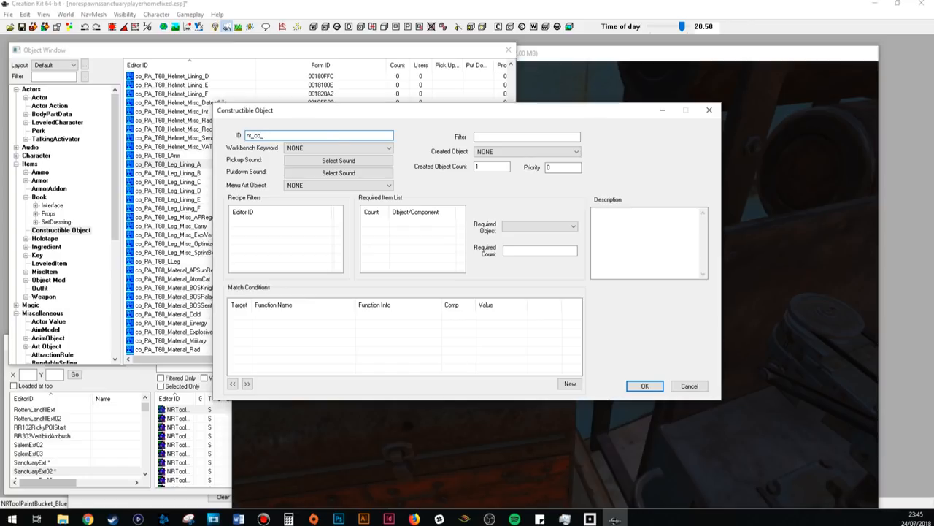
type("nr_co_NR_ToolPaintBucket_Blue")
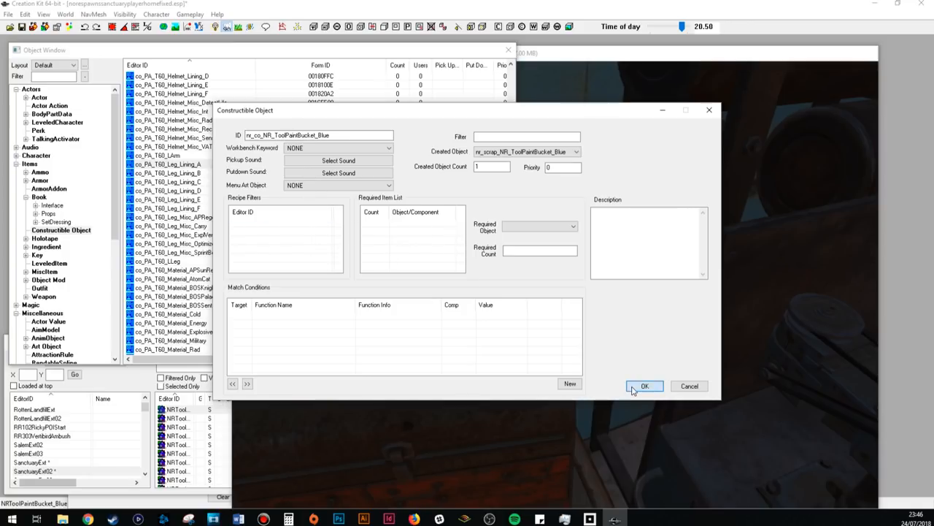
left_click(645, 385)
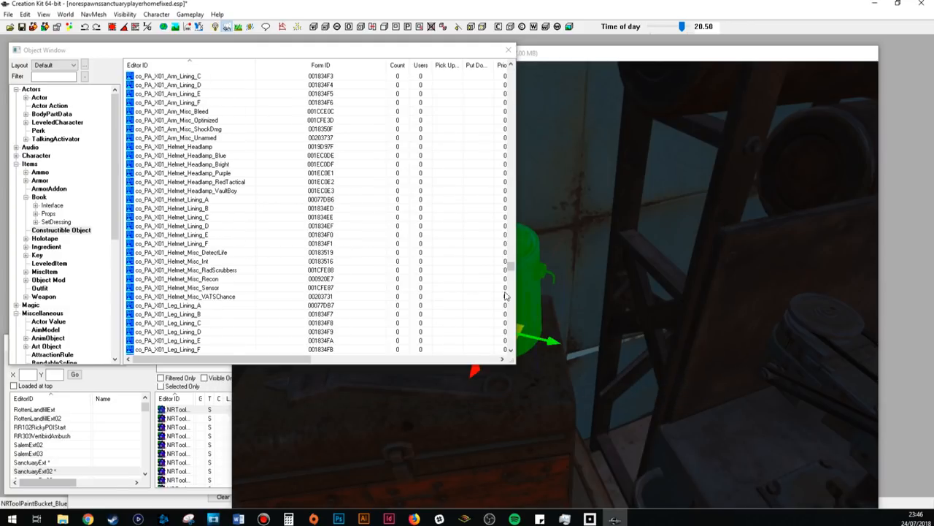
scroll("down", 3)
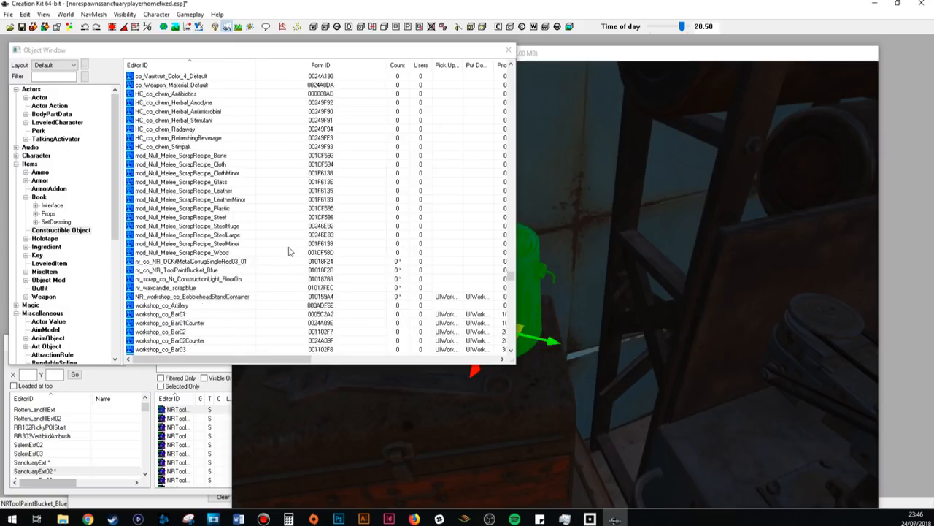
scroll("down", 3)
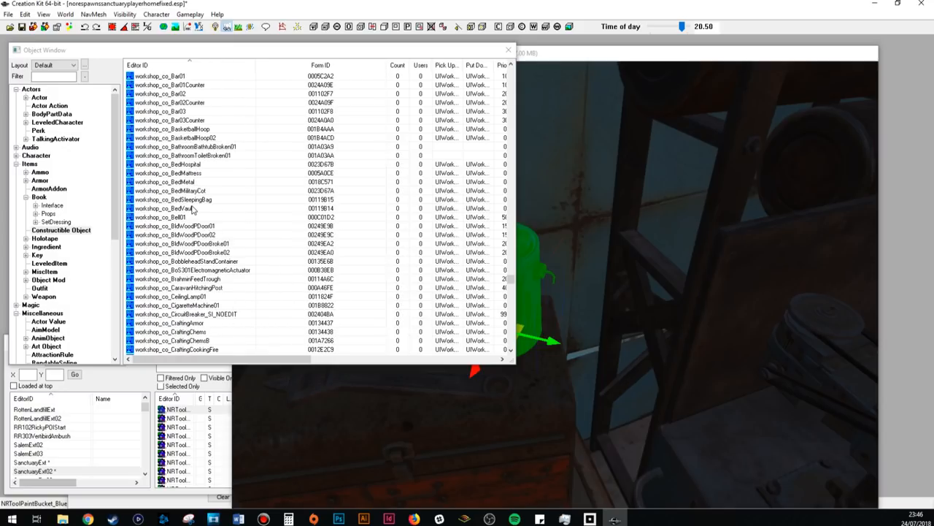
left_click(182, 208)
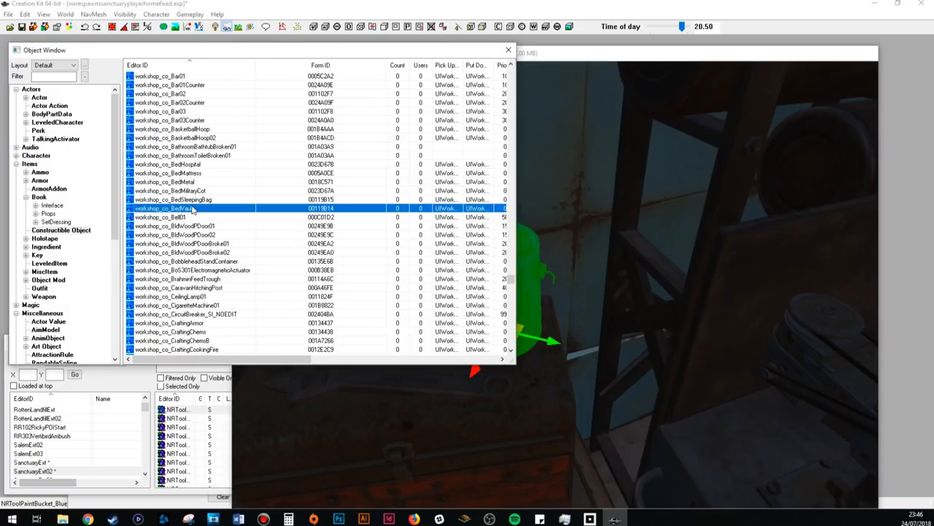
double_click(175, 209)
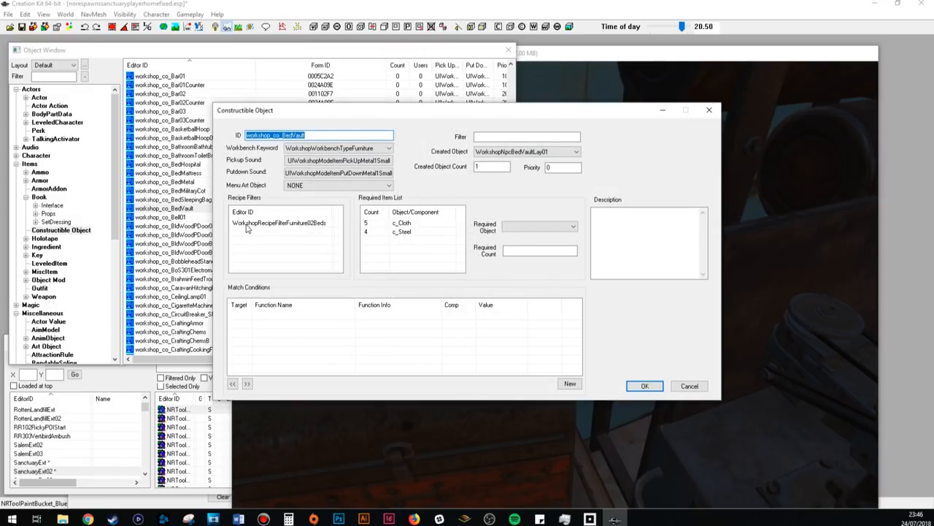
mouse_move(392, 254)
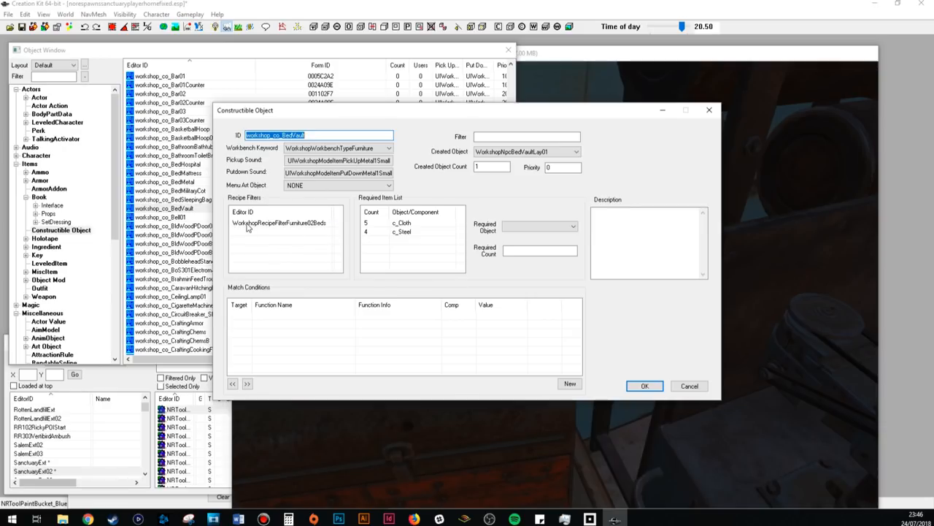
left_click(280, 222)
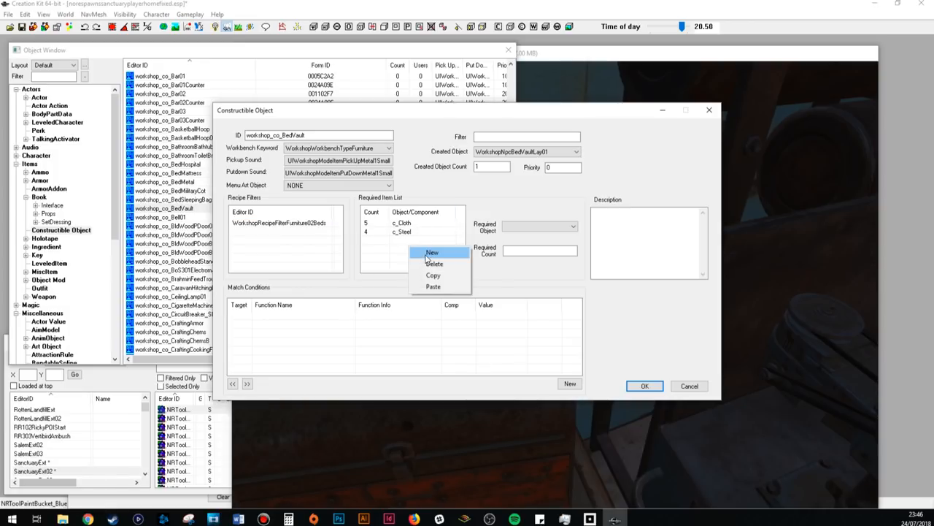
left_click(432, 251)
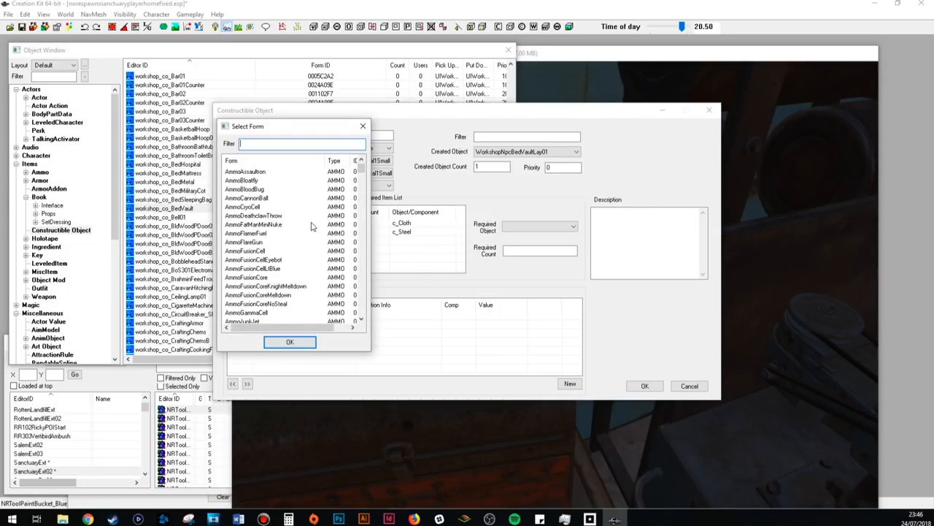
type("c")
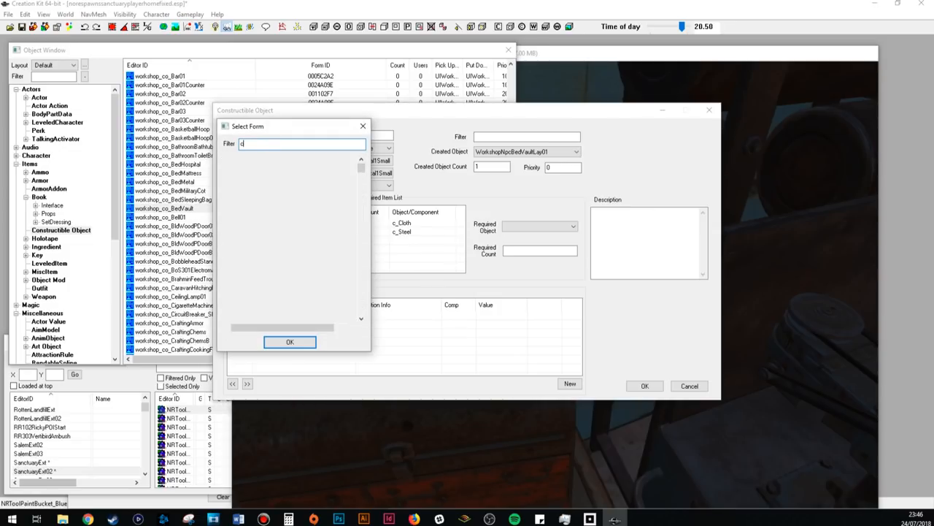
type("_")
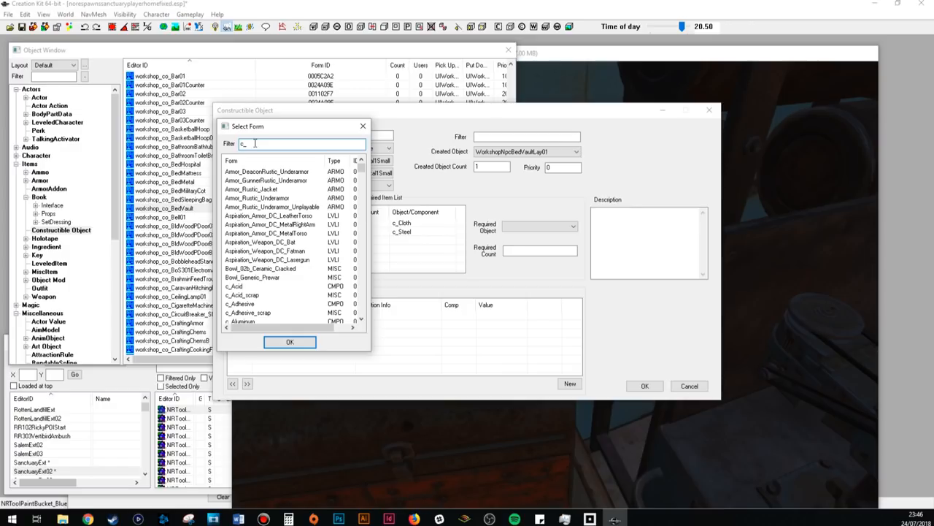
type("_")
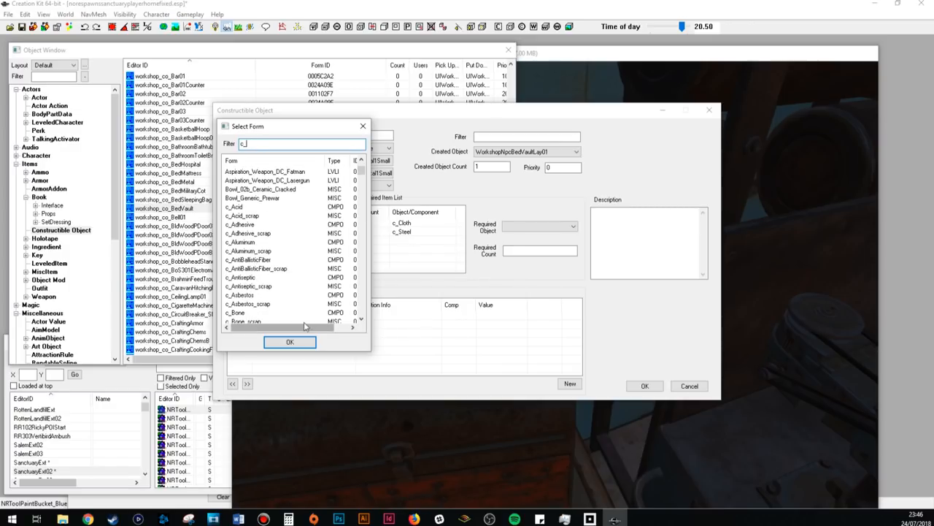
left_click(290, 341)
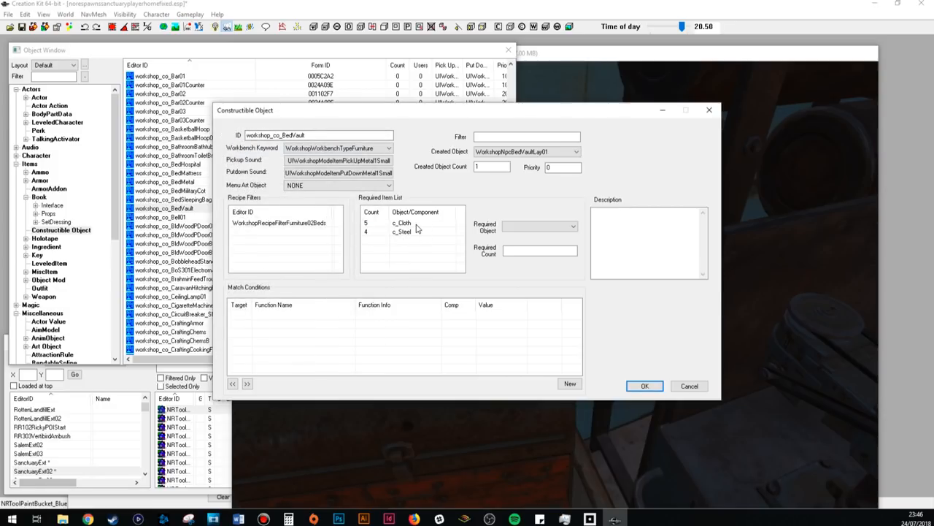
left_click(645, 386)
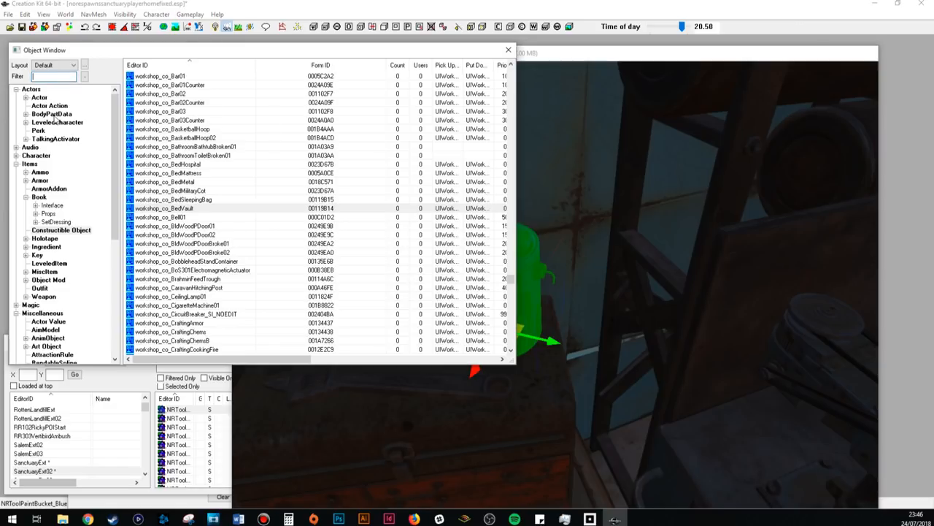
- Filter the Object Window for PaintBucket_Blue and move the view toward the lantern on the ground
type("PaintBucket_Blue")
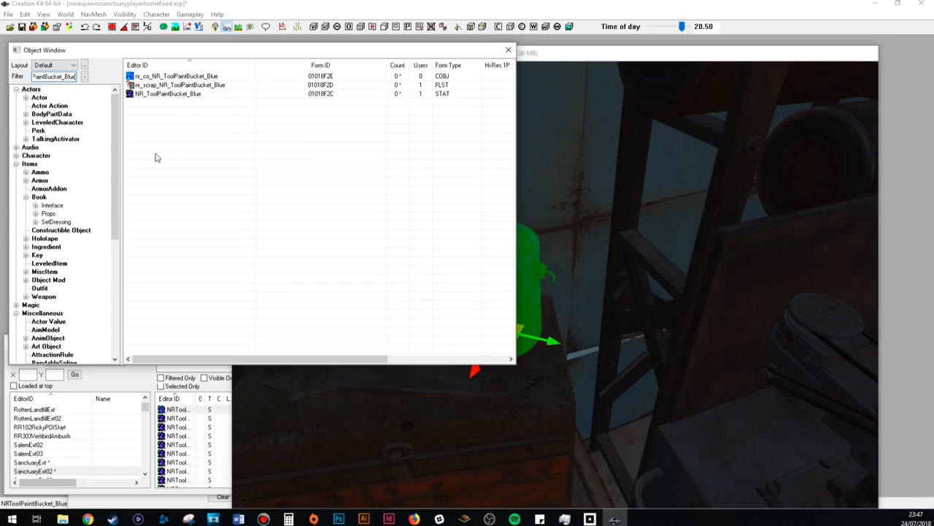
mouse_move(234, 108)
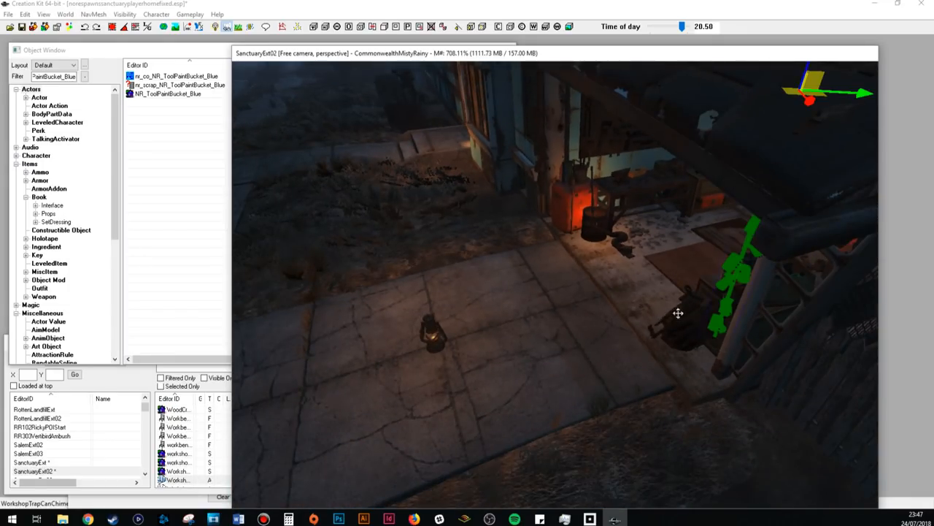
left_click_drag(677, 314, 660, 319)
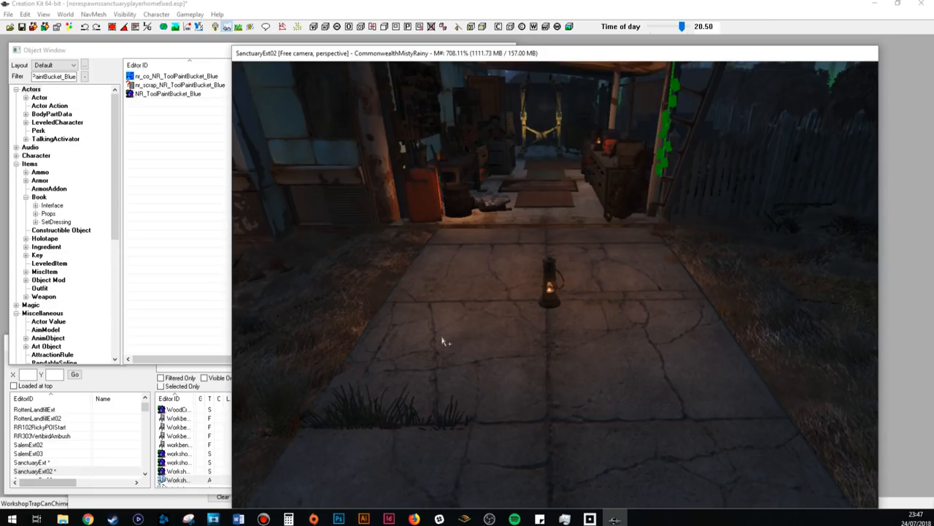
mouse_move(435, 333)
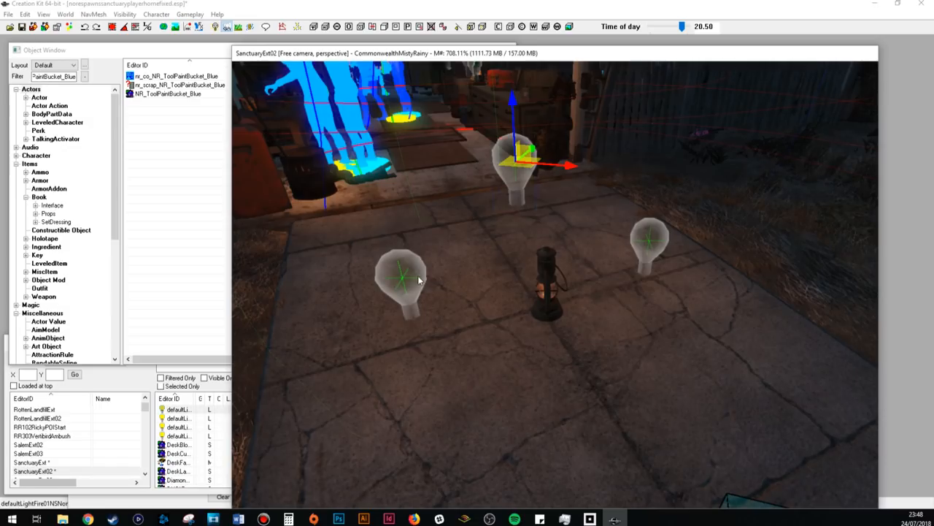
- Select the left light and lantern, then show the left light's reference properties
left_click(401, 278)
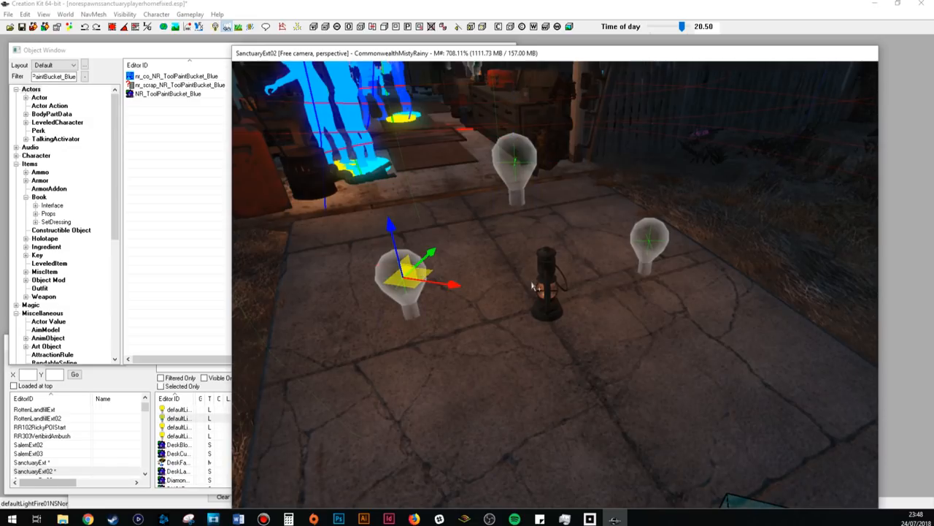
left_click(511, 158)
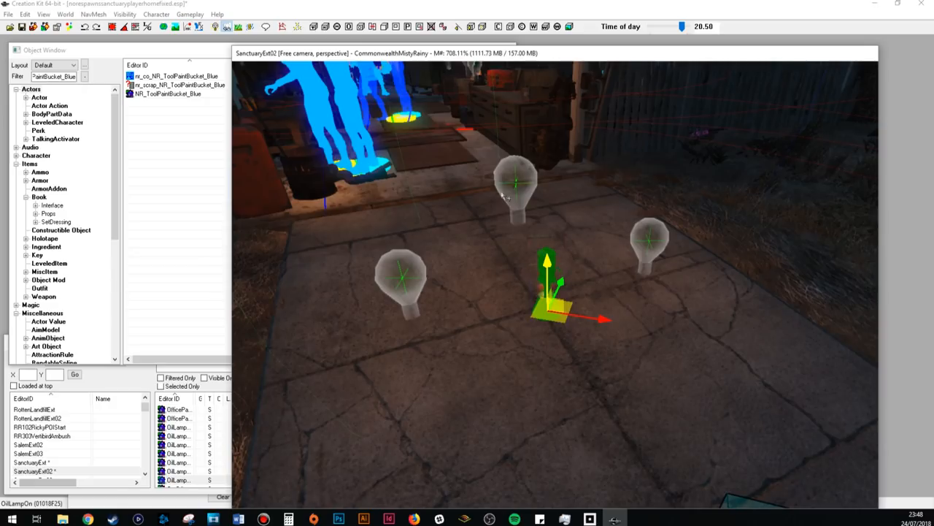
mouse_move(464, 241)
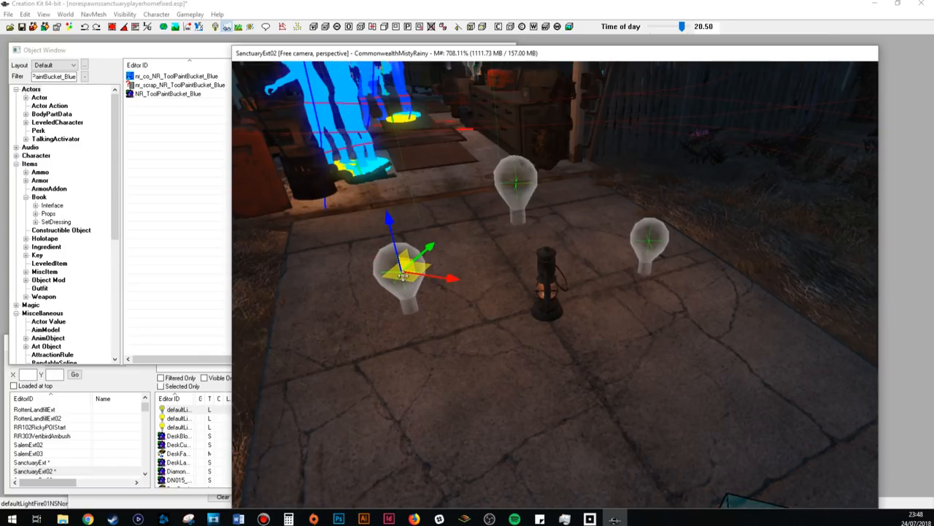
double_click(400, 275)
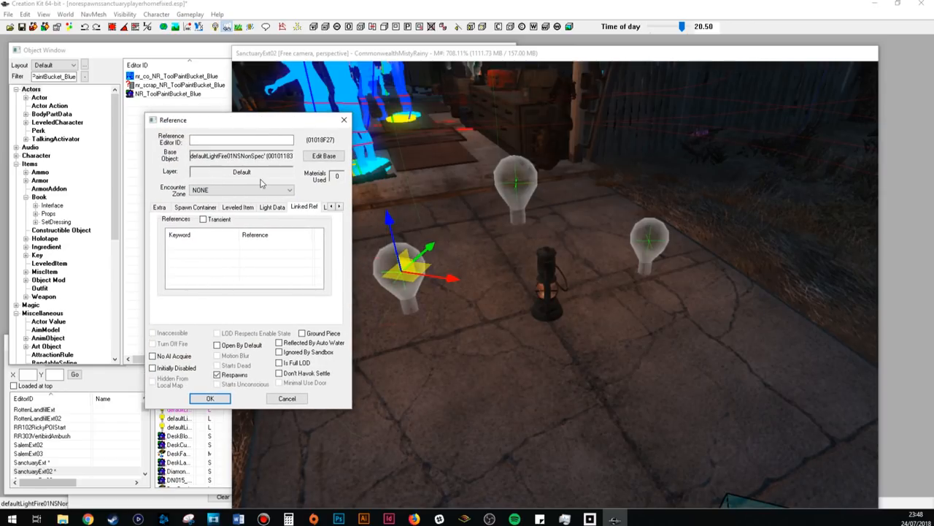
mouse_move(371, 274)
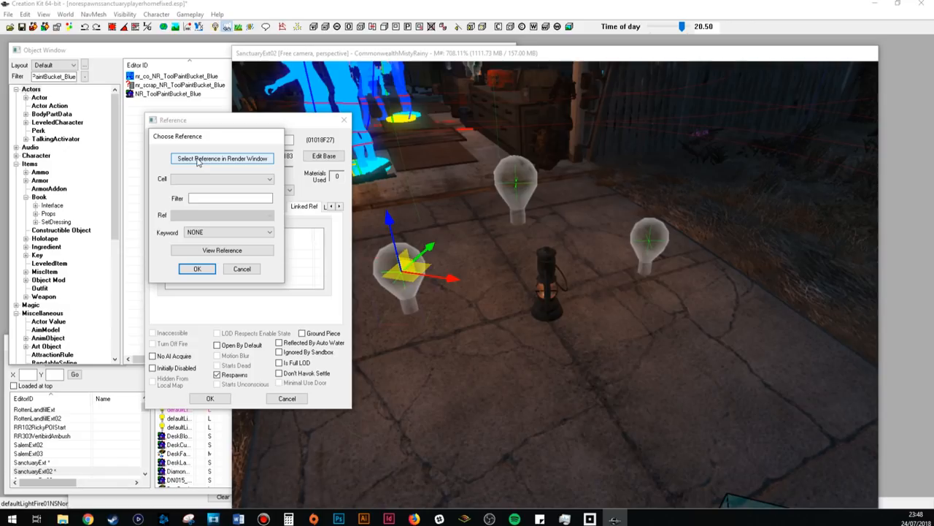
- Link the light to the DiLampOn lamp under WorkshopStackedItemParentKeyword and confirm its properties
left_click(222, 158)
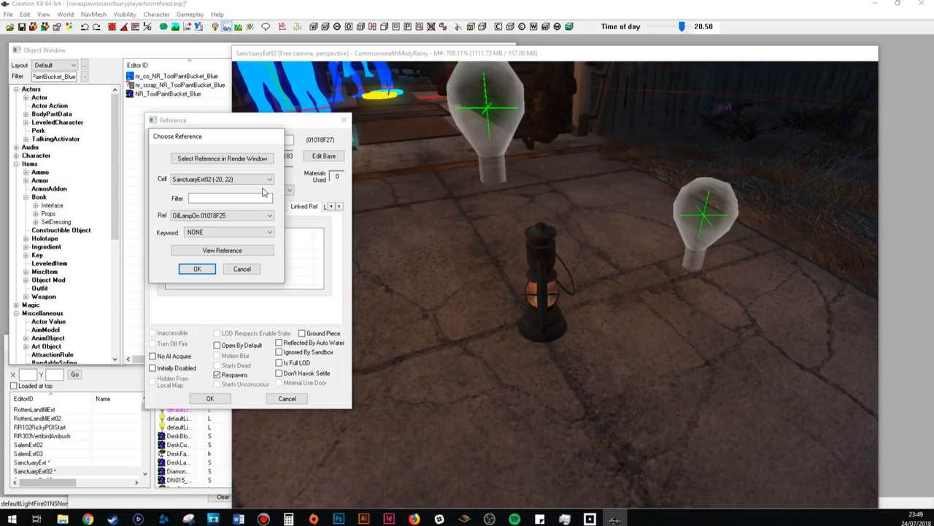
mouse_move(257, 196)
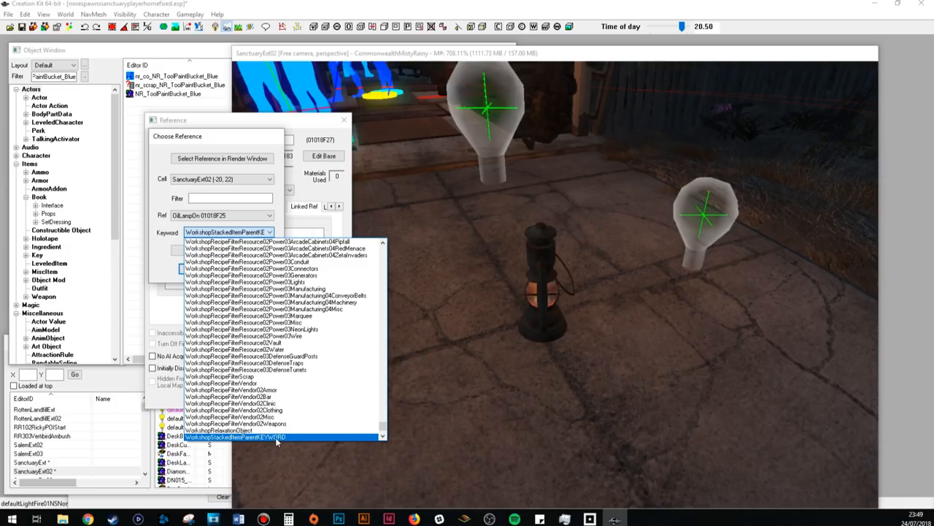
left_click(276, 436)
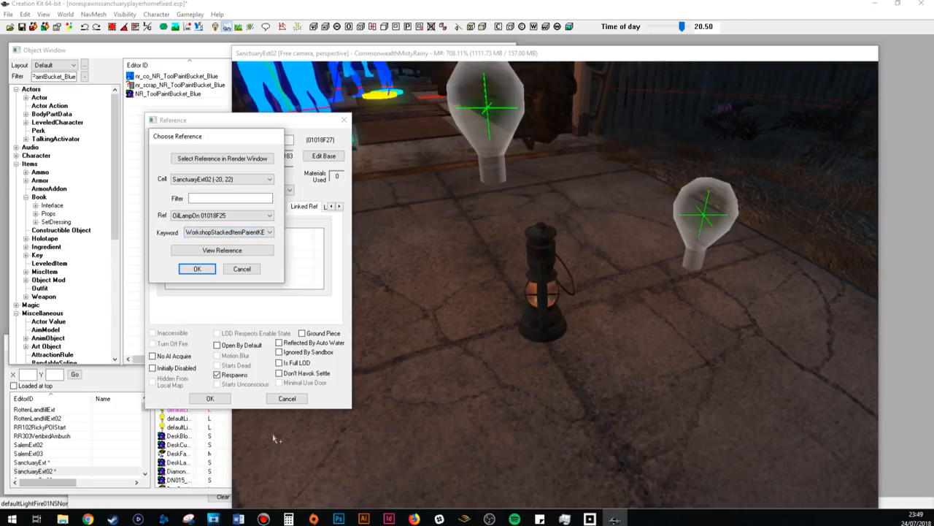
left_click(197, 268)
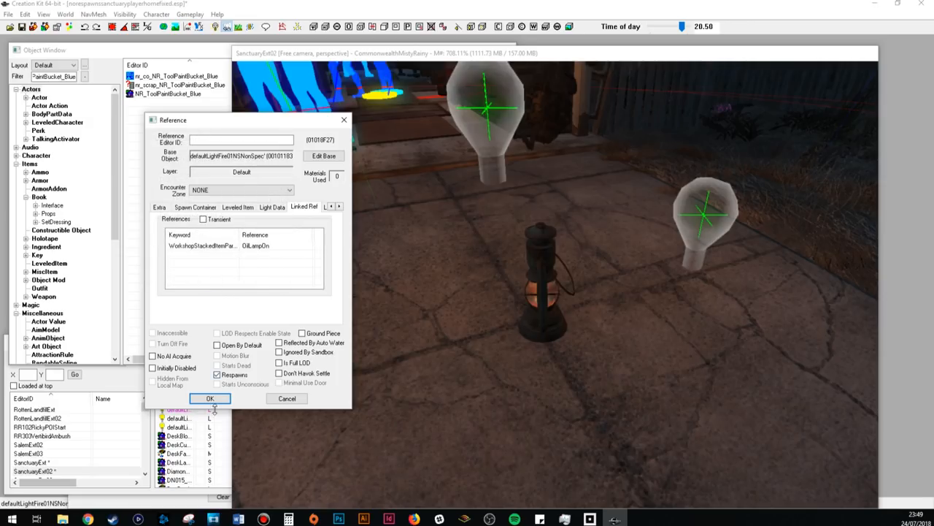
left_click(210, 397)
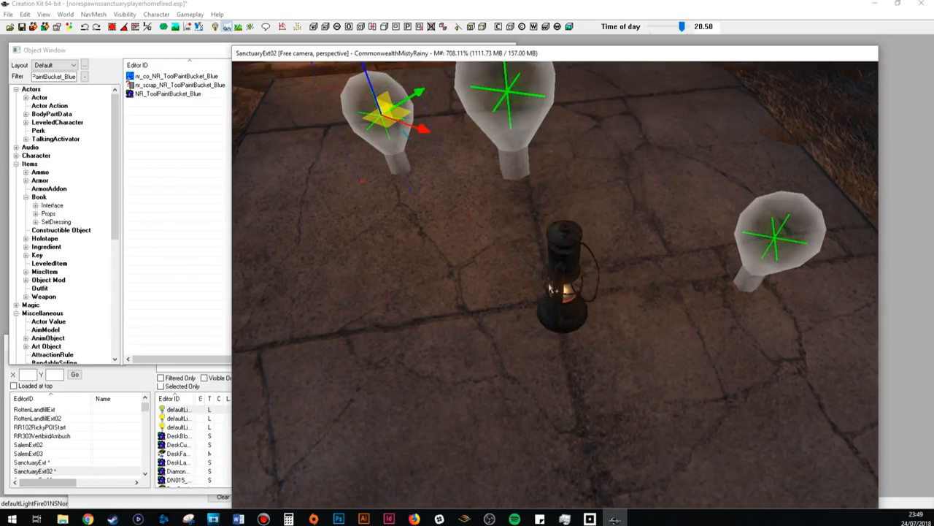
- Link the second lantern light to its DiLampOn lamp with WorkshopStackedItemParentKeyword
double_click(567, 277)
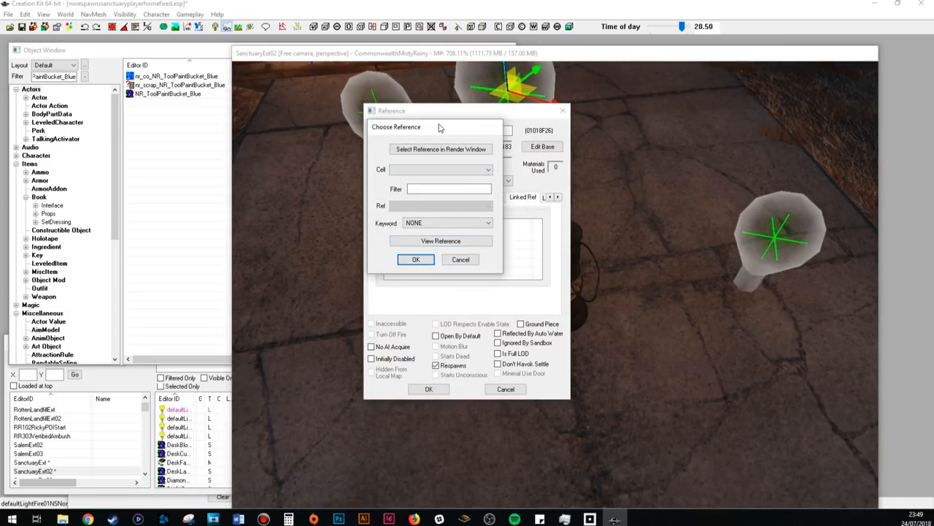
left_click(414, 260)
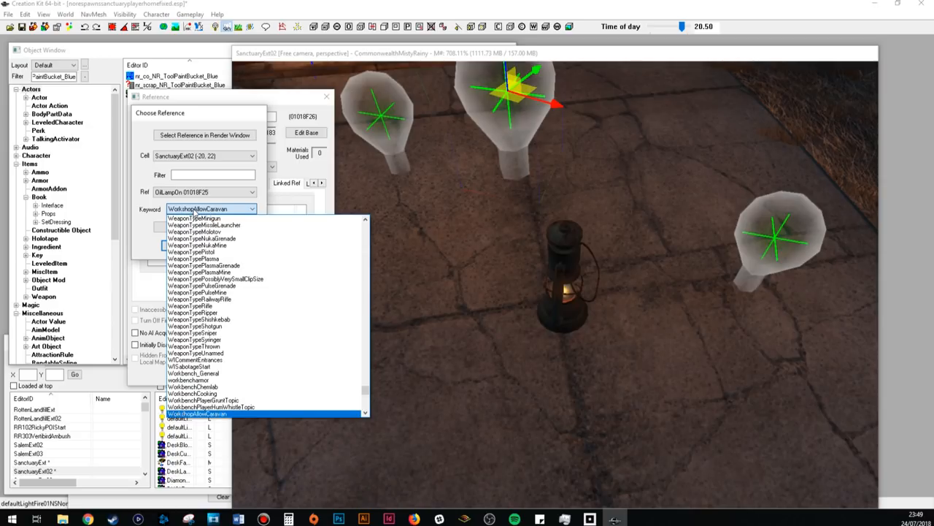
left_click(219, 413)
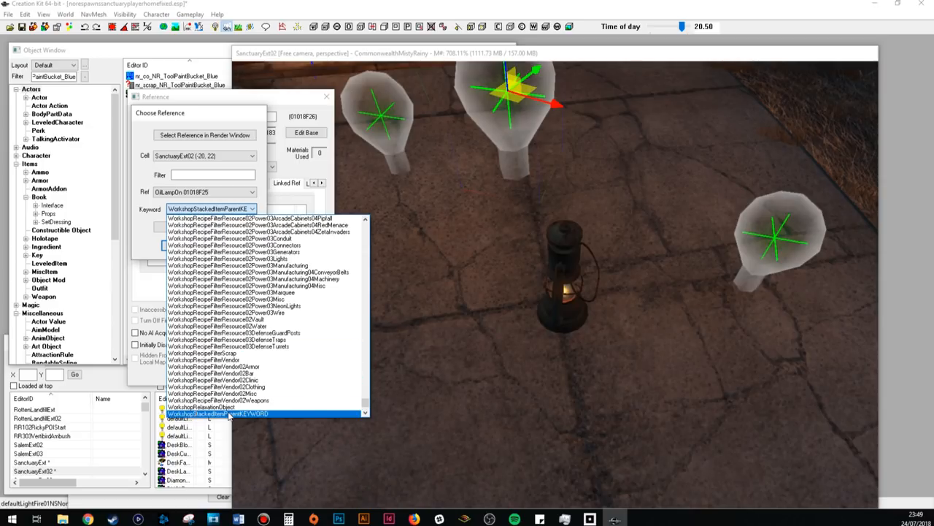
left_click(218, 412)
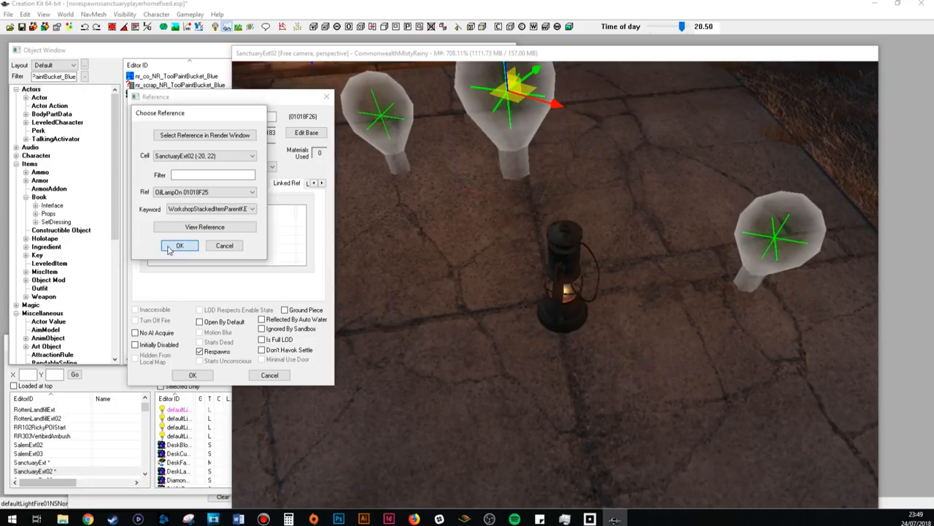
left_click(180, 245)
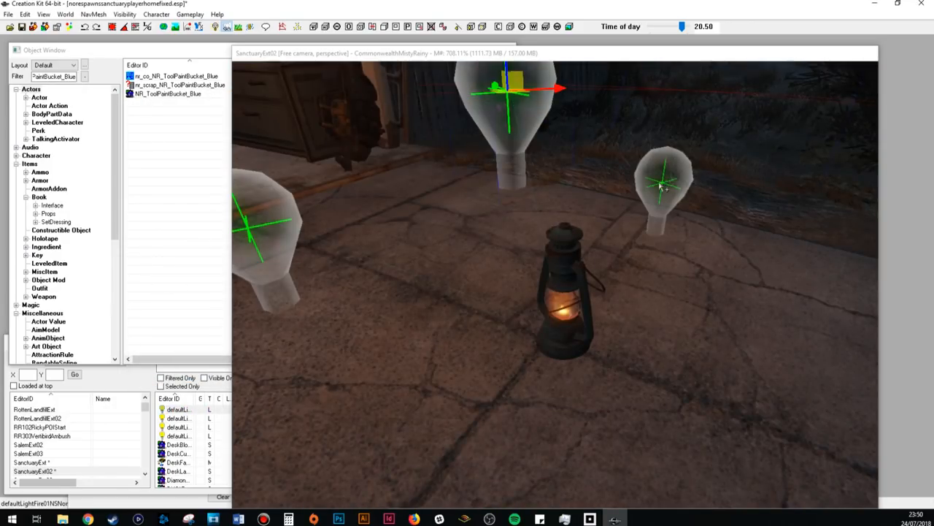
- Link the third lantern light to its DiLampOn lamp with WorkshopStackedItemParentKeyword
double_click(663, 178)
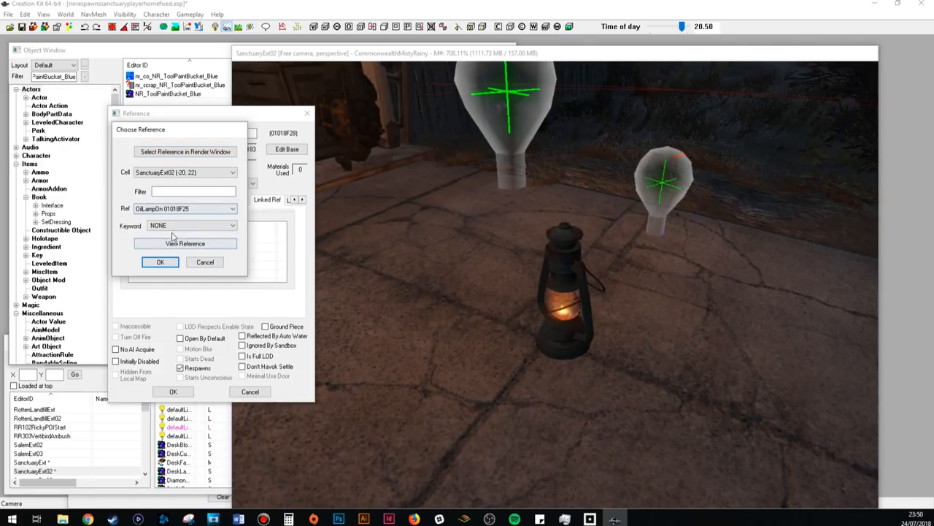
left_click(230, 225)
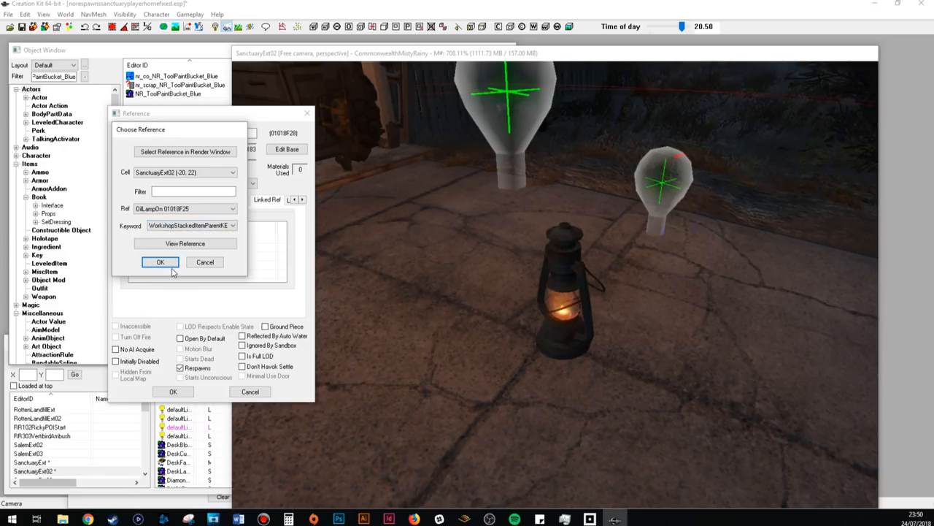
left_click(160, 262)
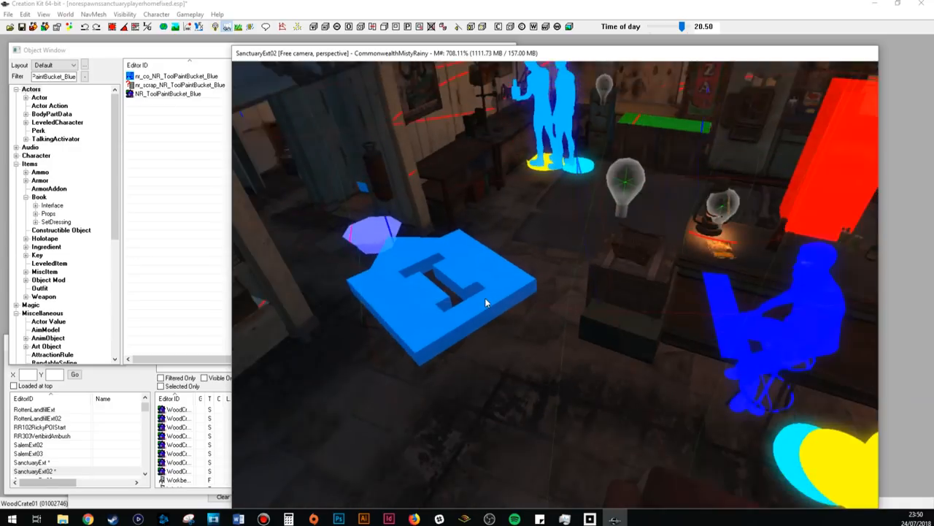
left_click_drag(485, 302, 435, 379)
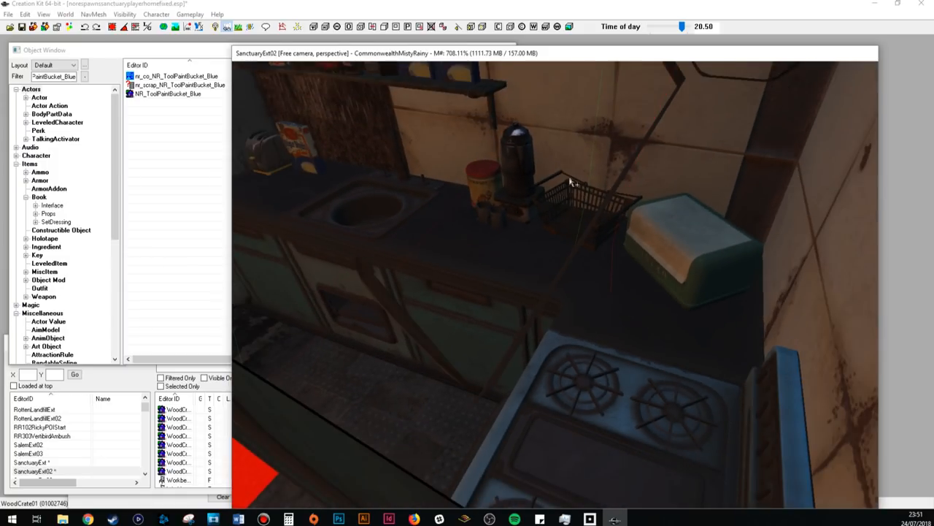
mouse_move(409, 278)
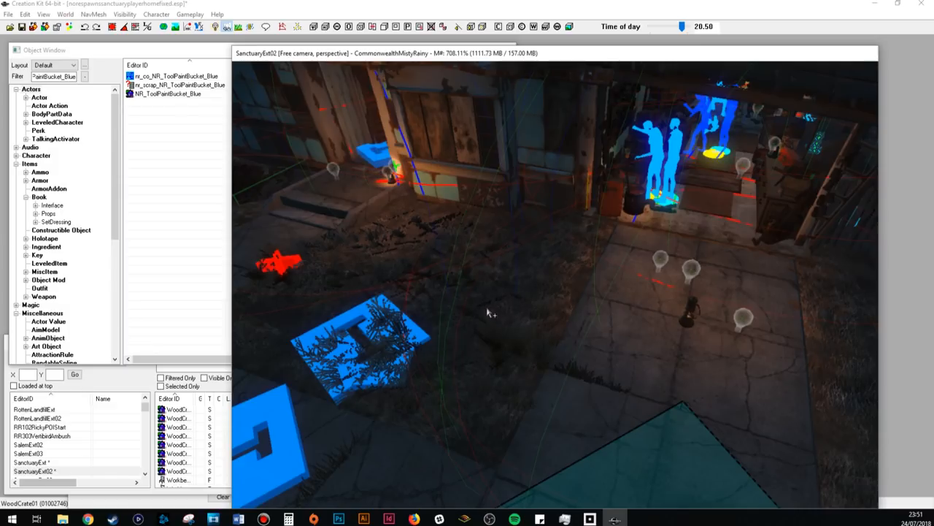
mouse_move(474, 306)
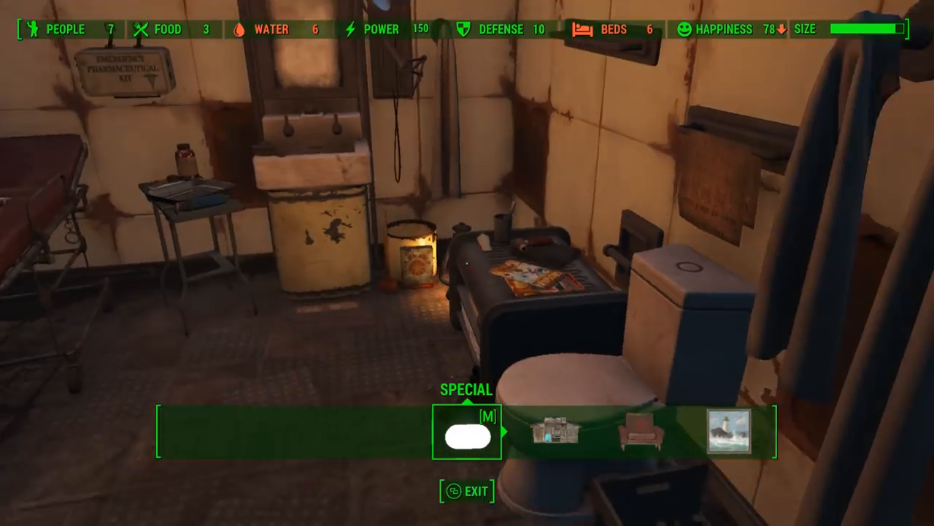
mouse_move(467, 263)
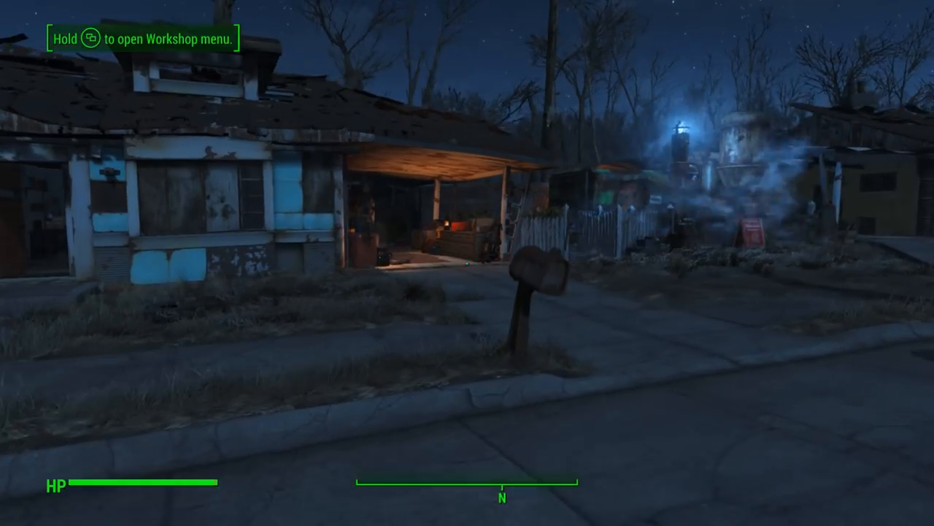
mouse_move(468, 262)
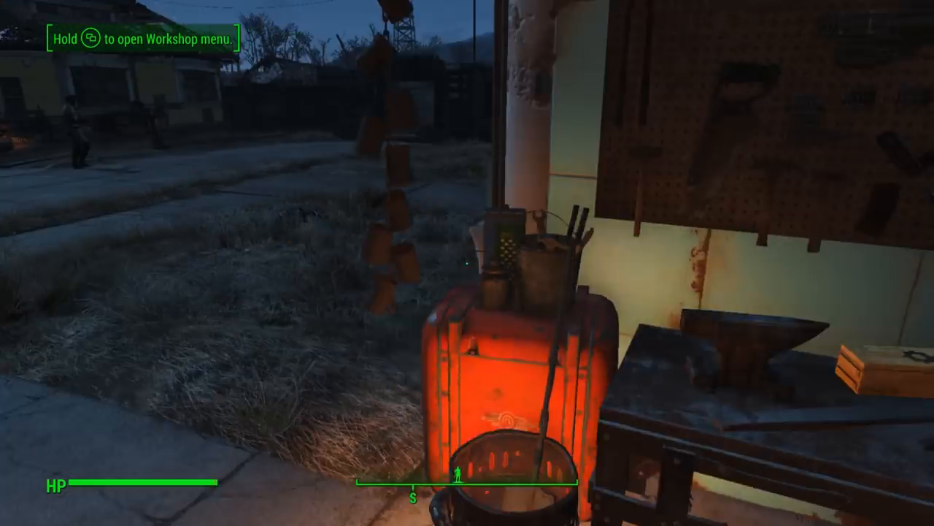
mouse_move(467, 263)
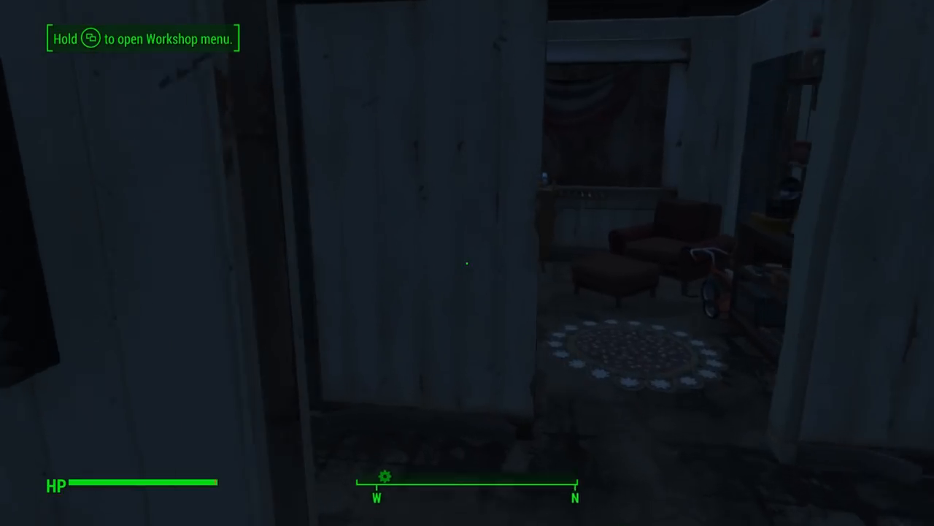
mouse_move(467, 263)
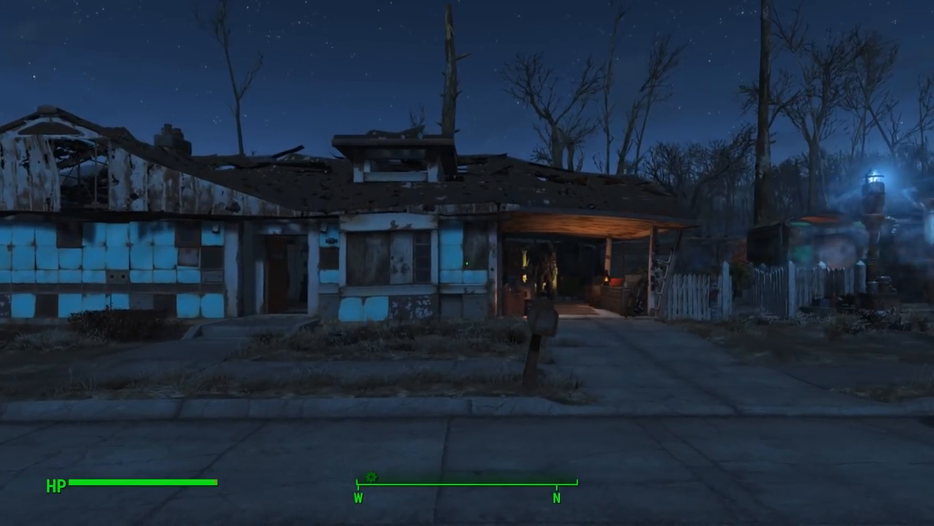
mouse_move(467, 263)
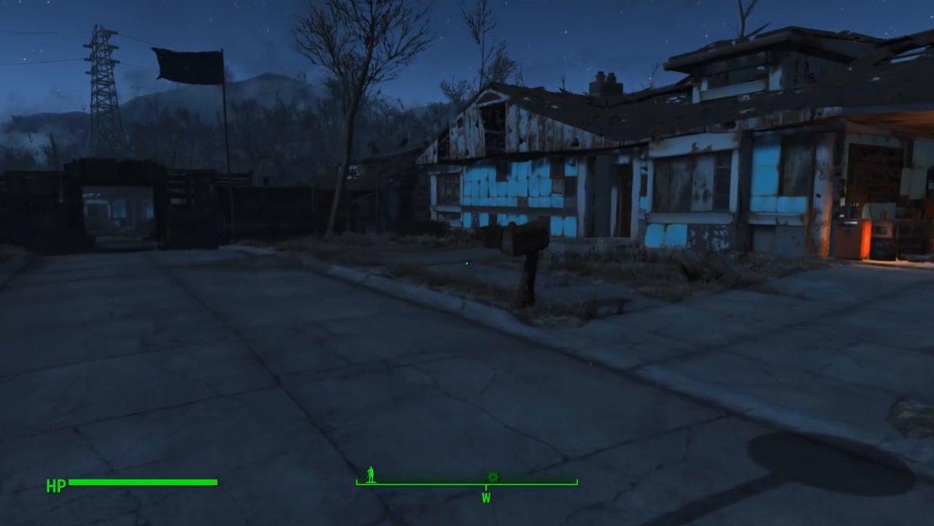
mouse_move(467, 263)
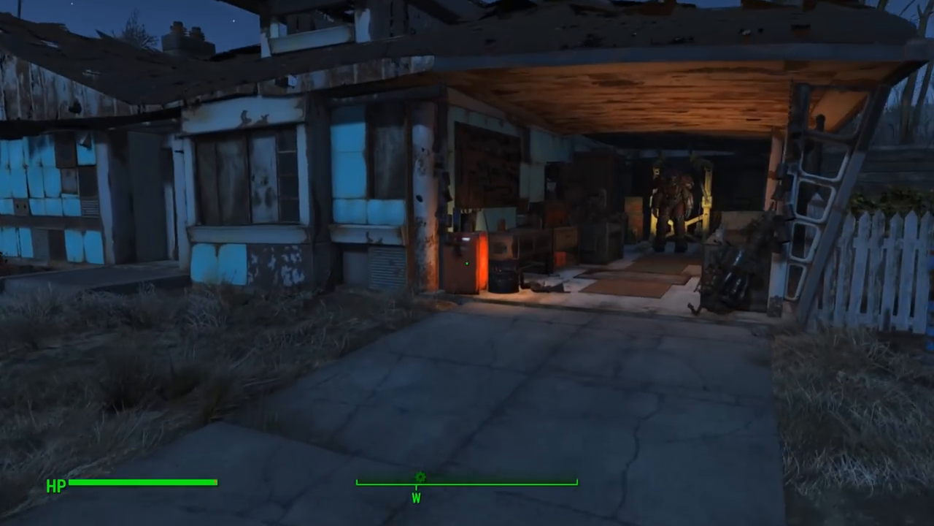
mouse_move(467, 263)
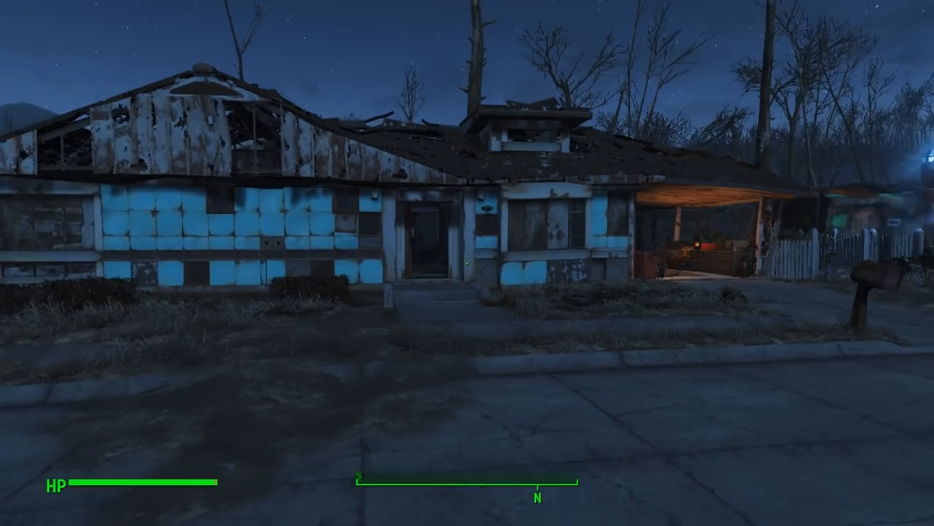
scroll("right", 3)
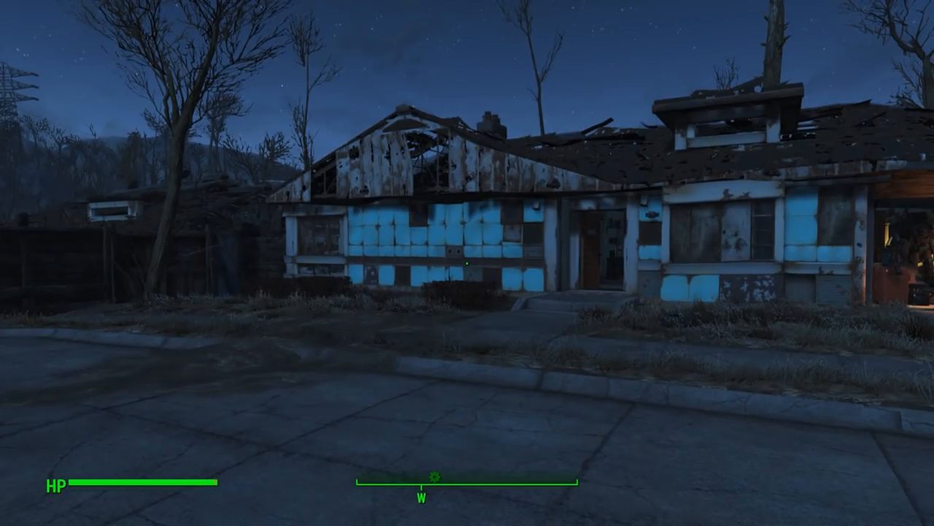
mouse_move(467, 262)
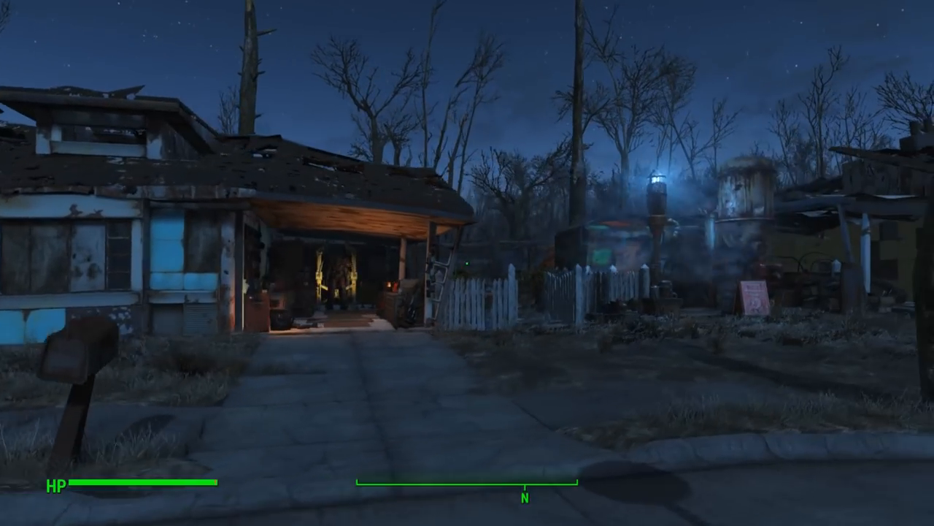
scroll("left", 3)
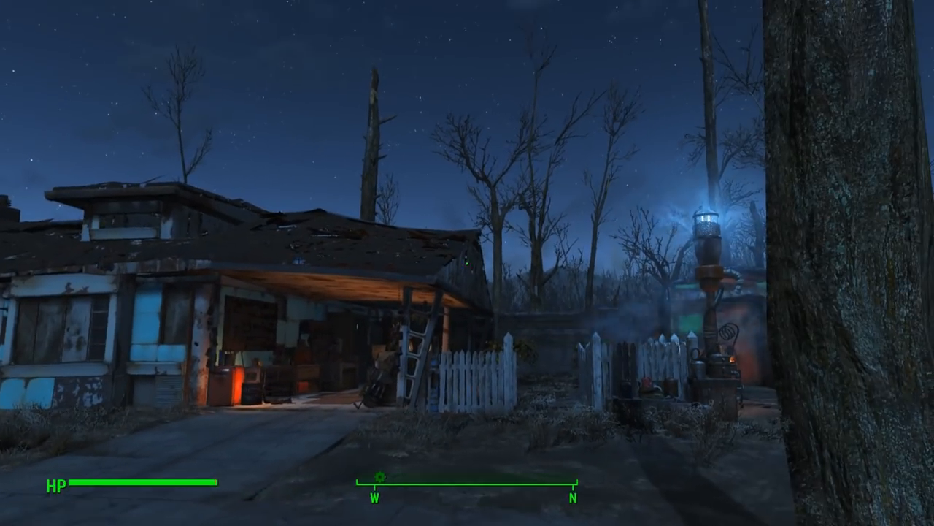